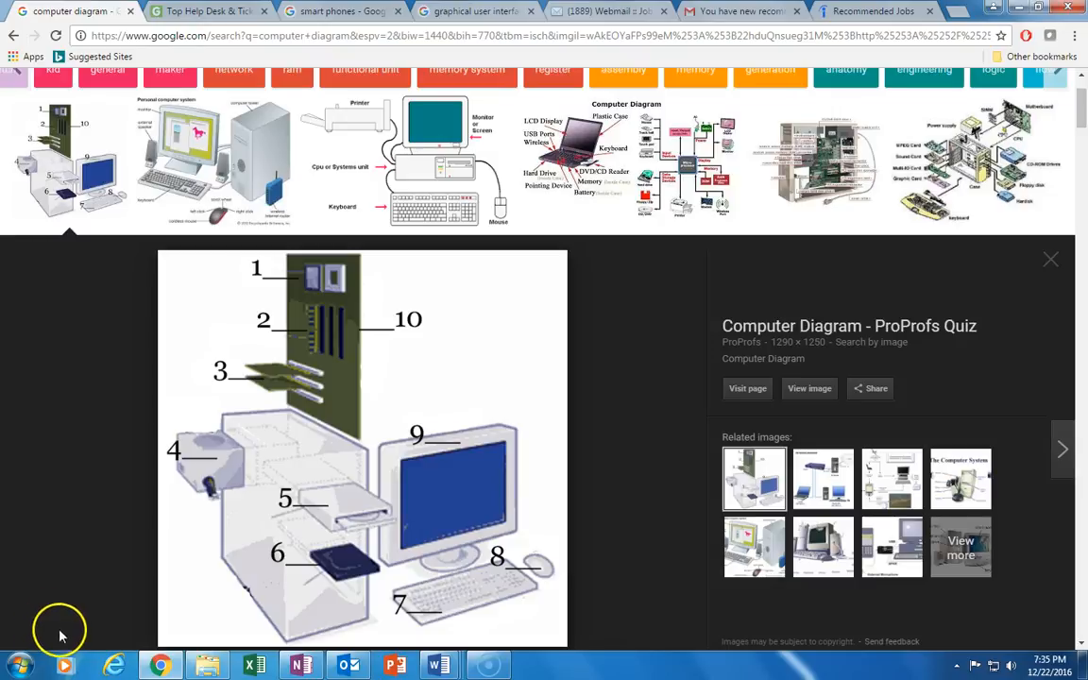
{"action": "mouse_move", "coordinate": [268, 657]}
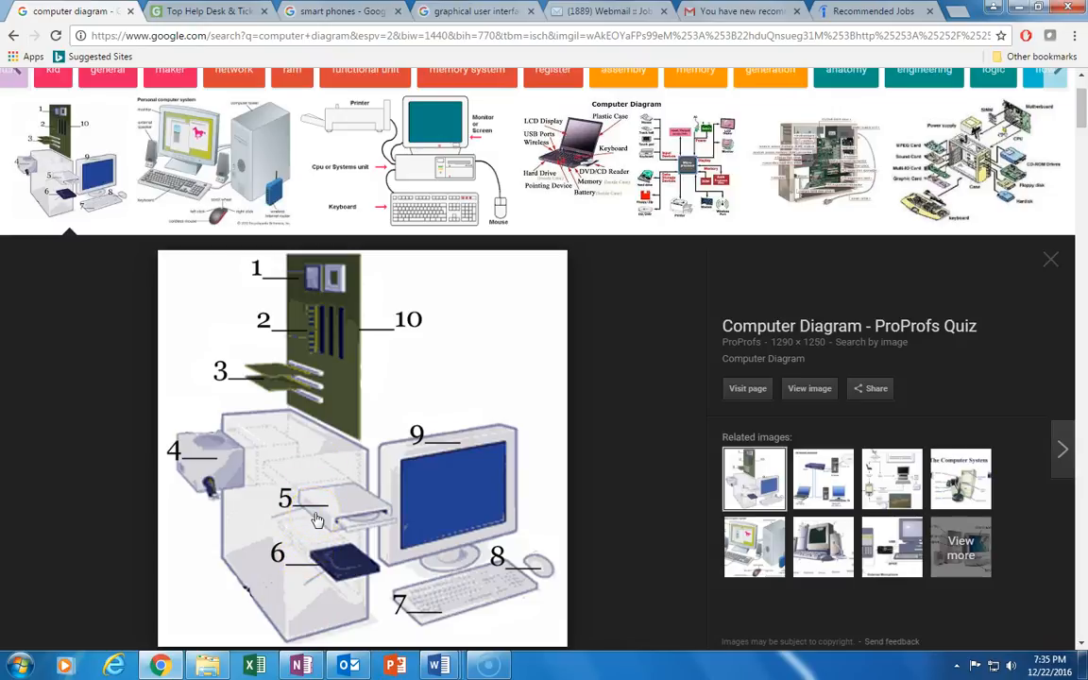
{"action": "mouse_move", "coordinate": [317, 522]}
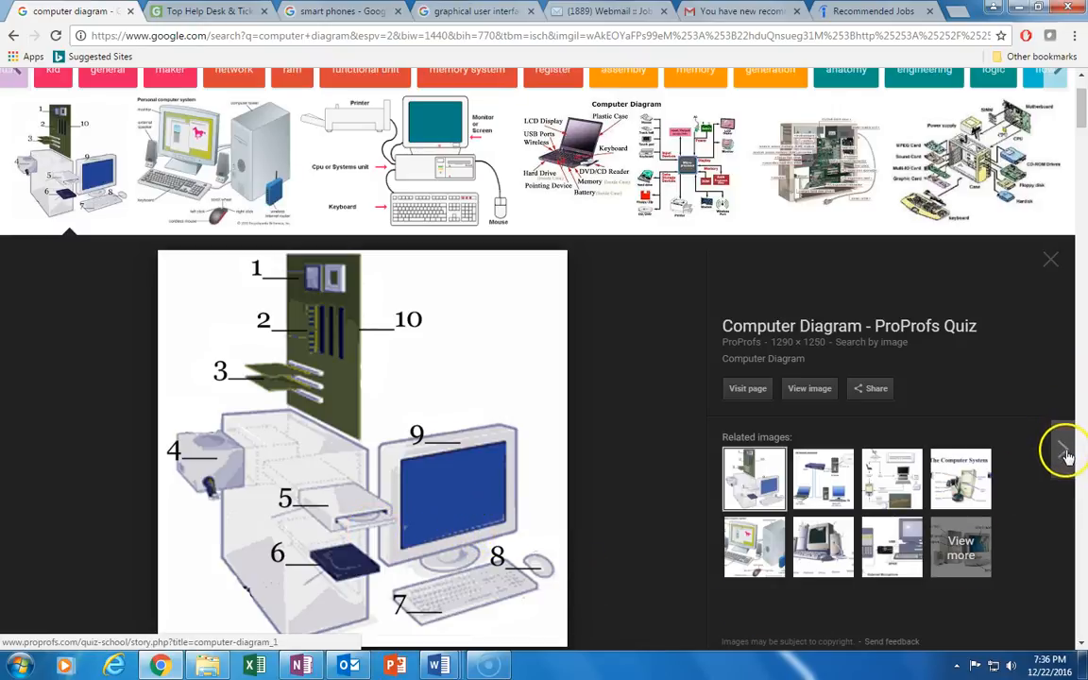
Enlarge the SlideShare 'inside of a system unit' block diagram from the image results.
{"action": "scroll", "scroll_direction": "down", "scroll_amount": 3}
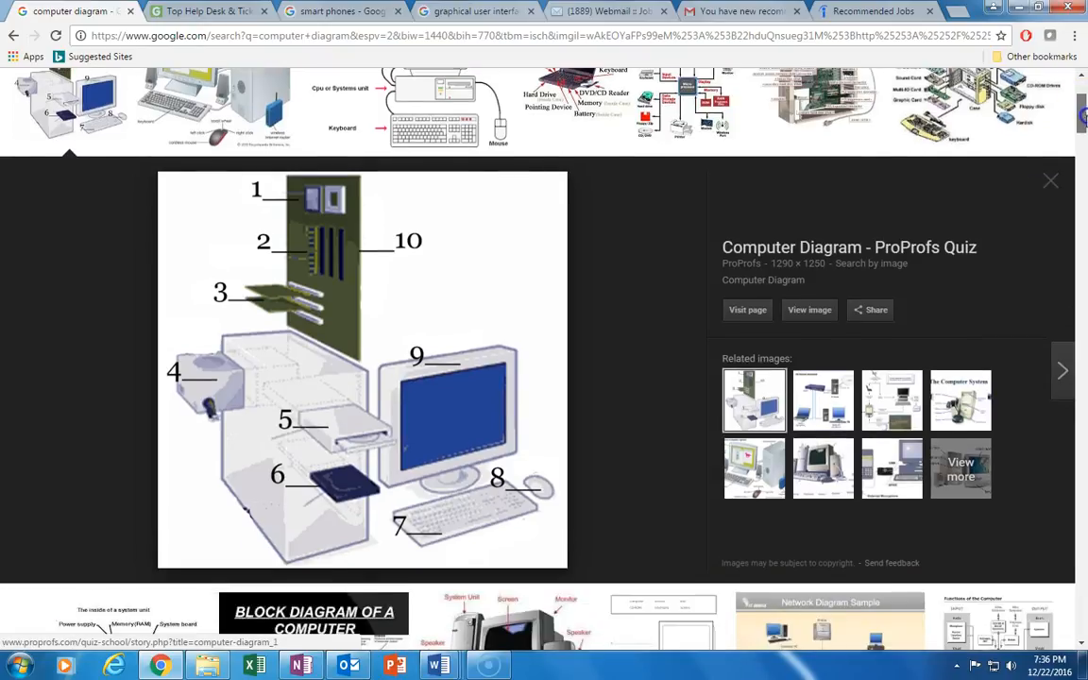
{"action": "scroll", "scroll_direction": "down", "scroll_amount": 3}
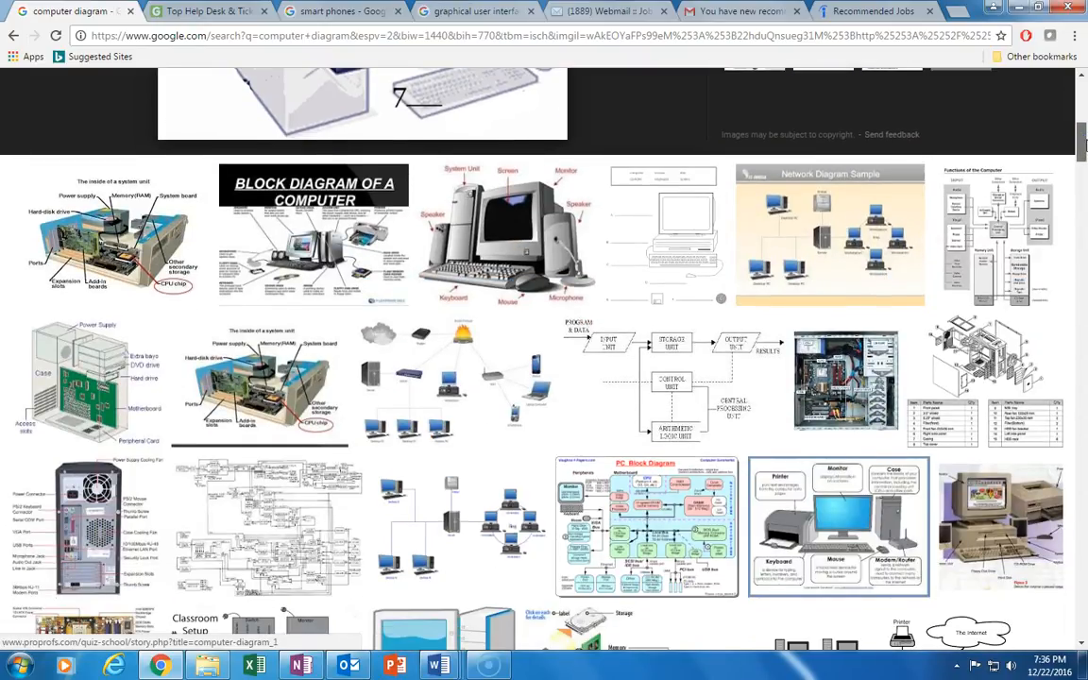
{"action": "left_click", "coordinate": [314, 235]}
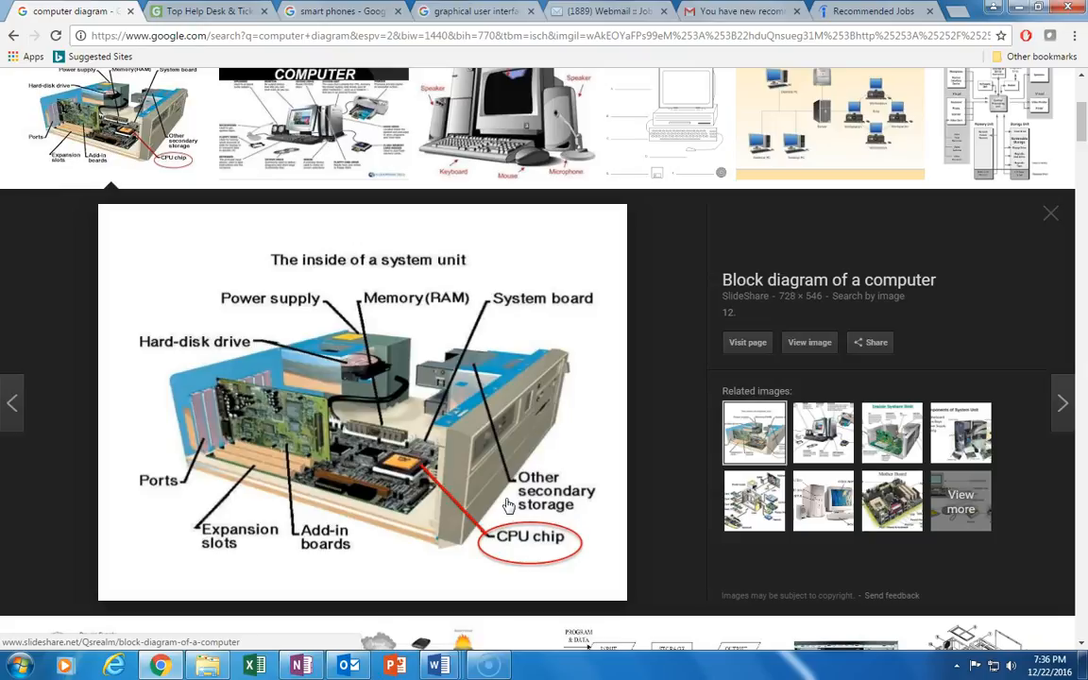
{"action": "mouse_move", "coordinate": [510, 141]}
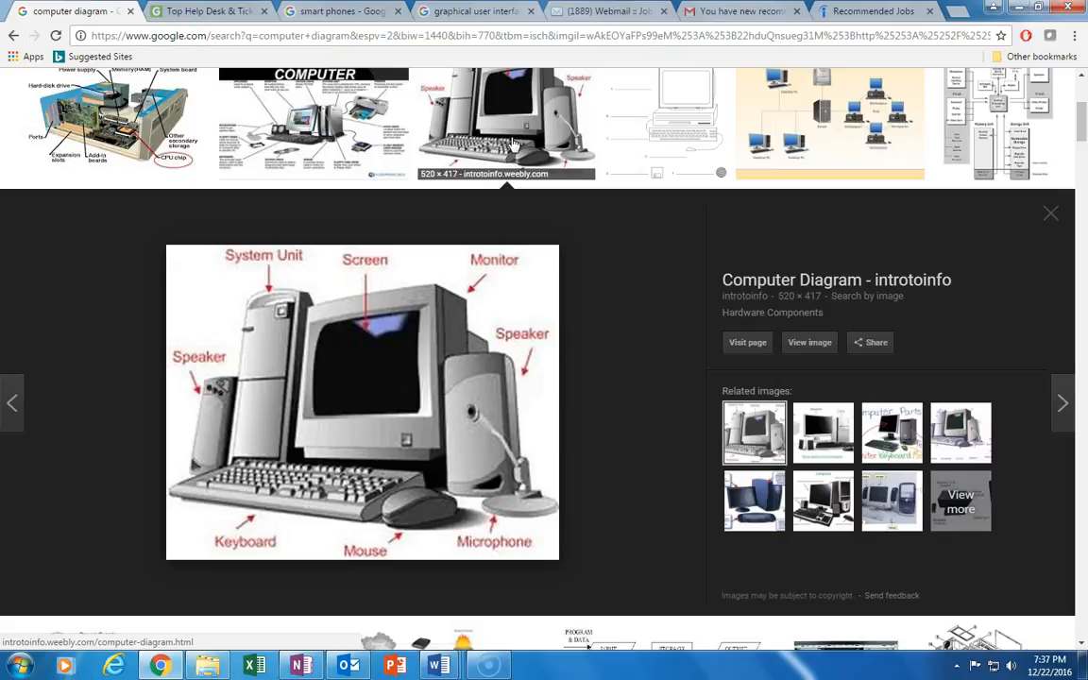
{"action": "mouse_move", "coordinate": [490, 423]}
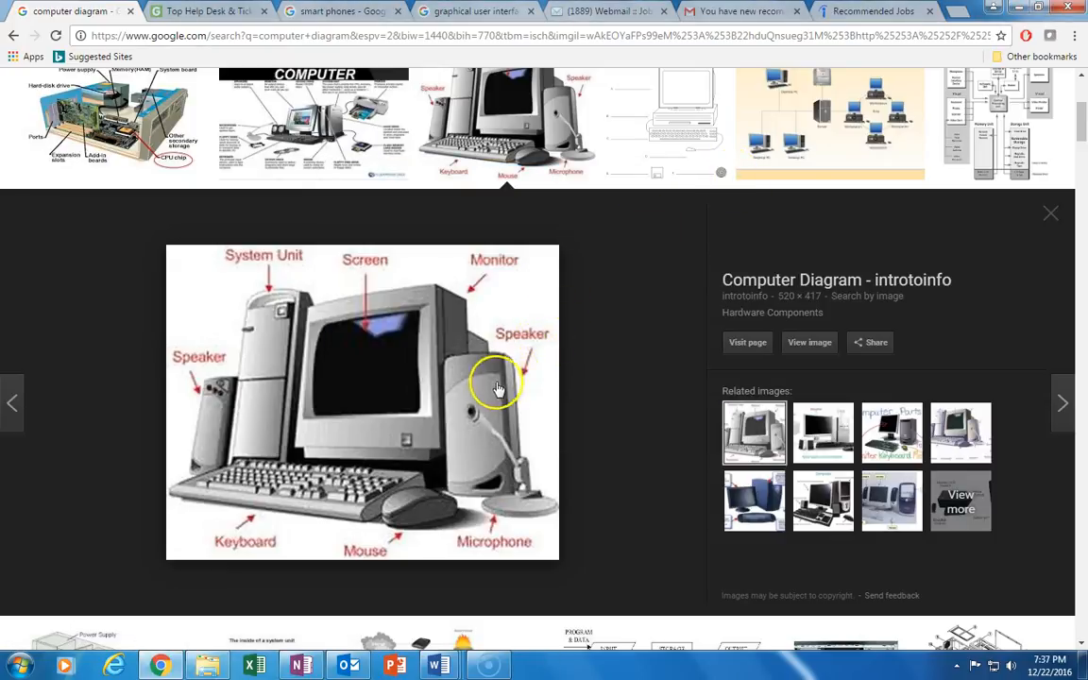
{"action": "mouse_move", "coordinate": [462, 357]}
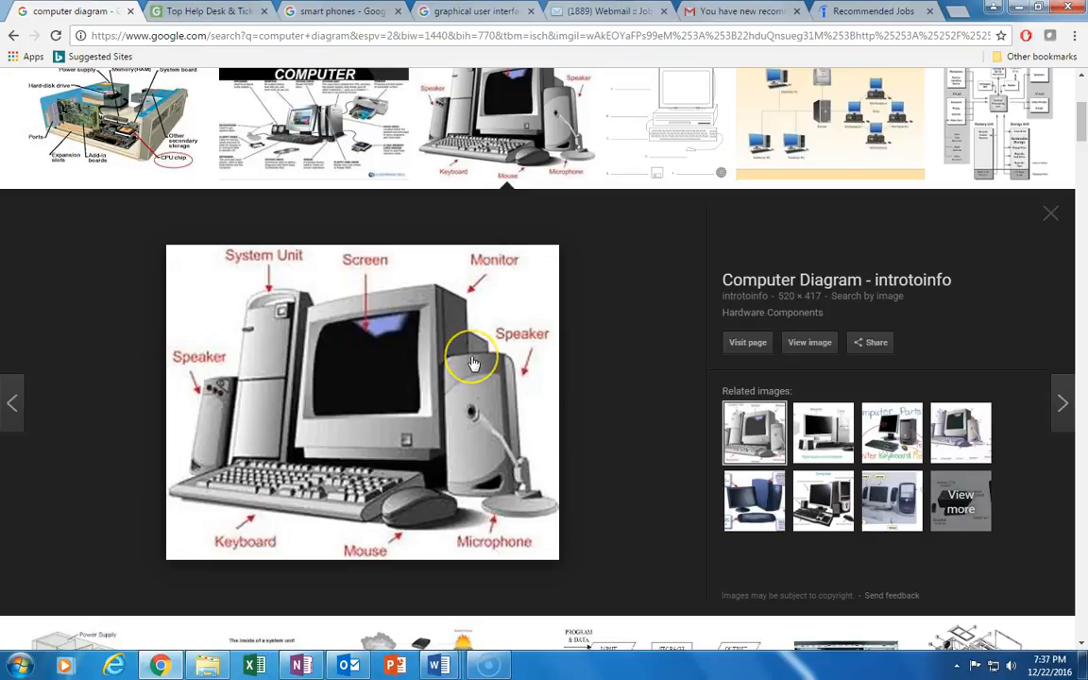
{"action": "mouse_move", "coordinate": [321, 142]}
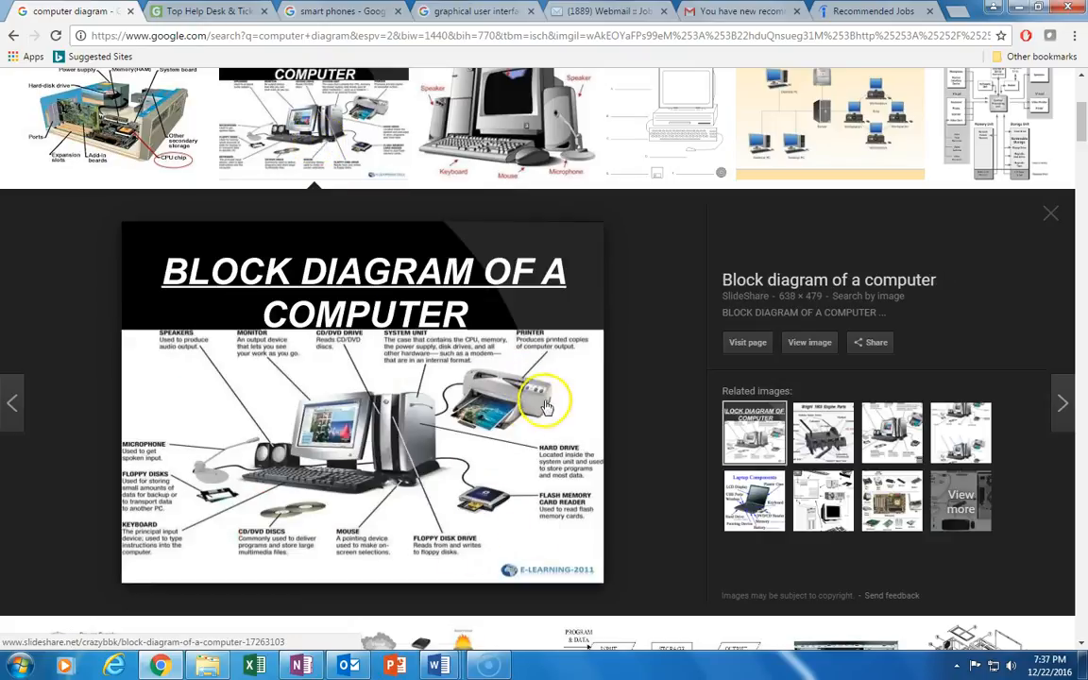
{"action": "mouse_move", "coordinate": [508, 510]}
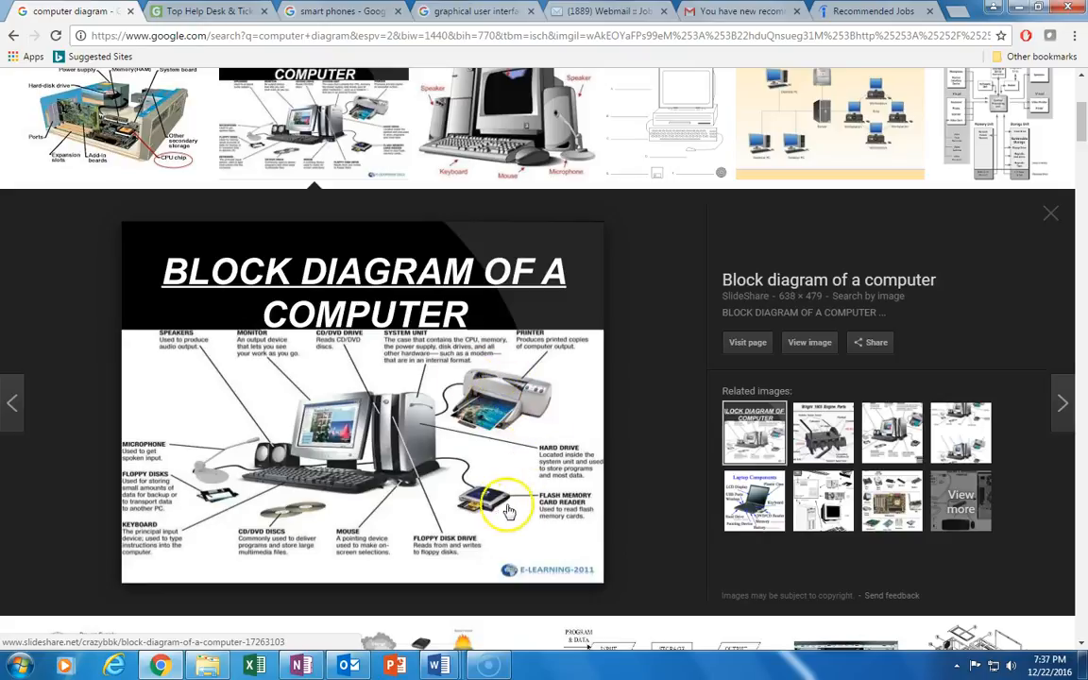
{"action": "mouse_move", "coordinate": [336, 546]}
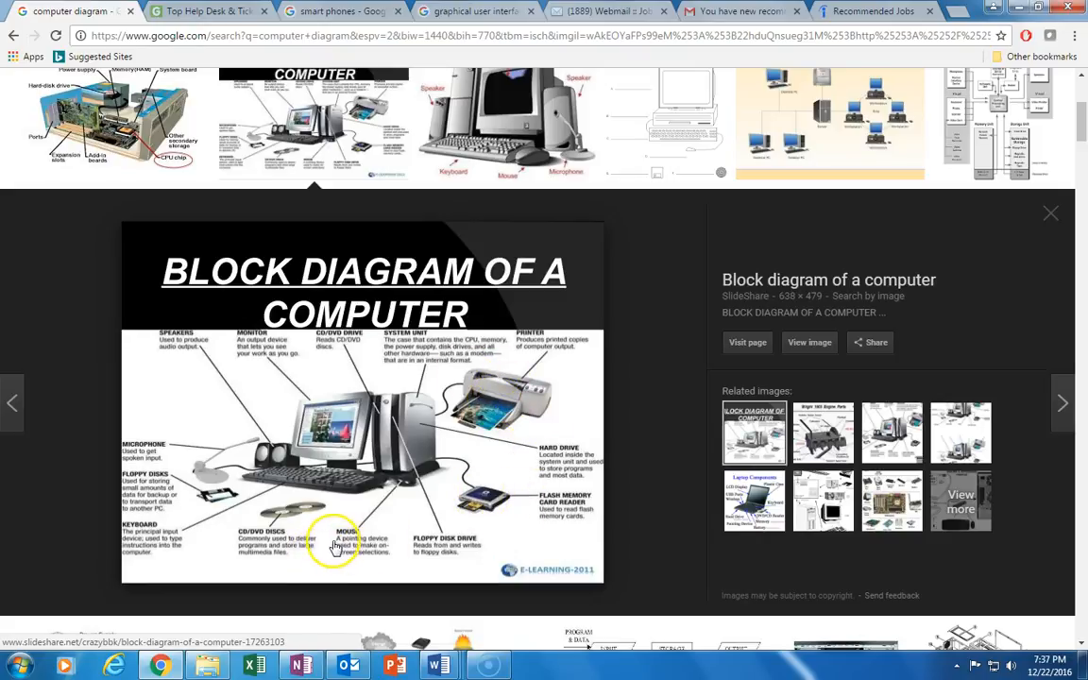
{"action": "mouse_move", "coordinate": [250, 495]}
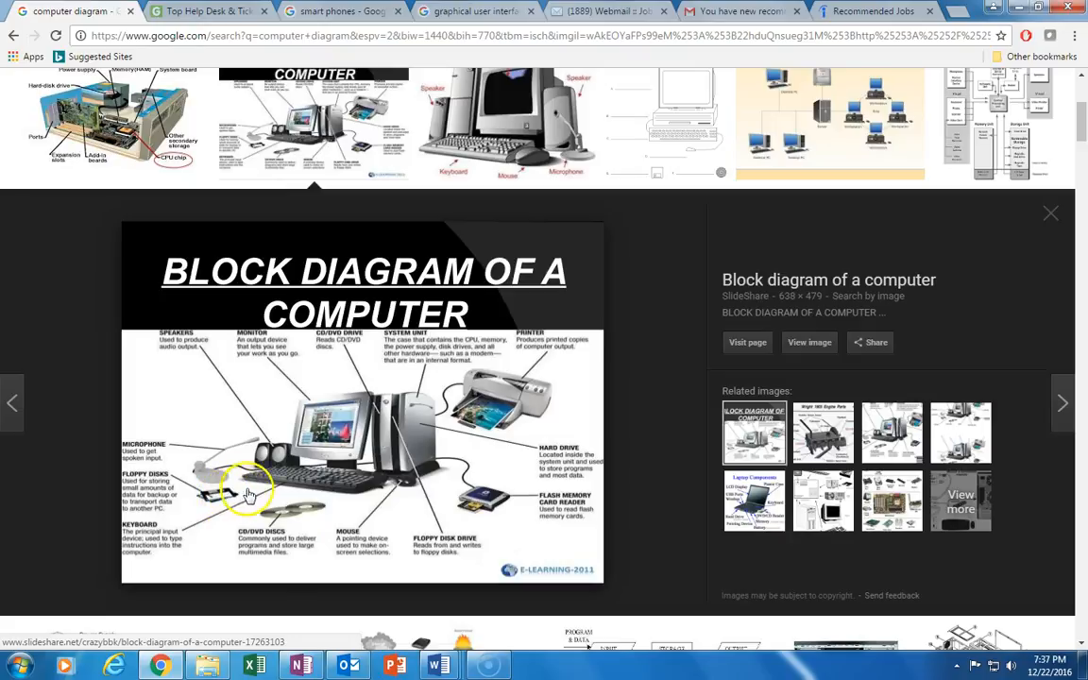
{"action": "mouse_move", "coordinate": [219, 476]}
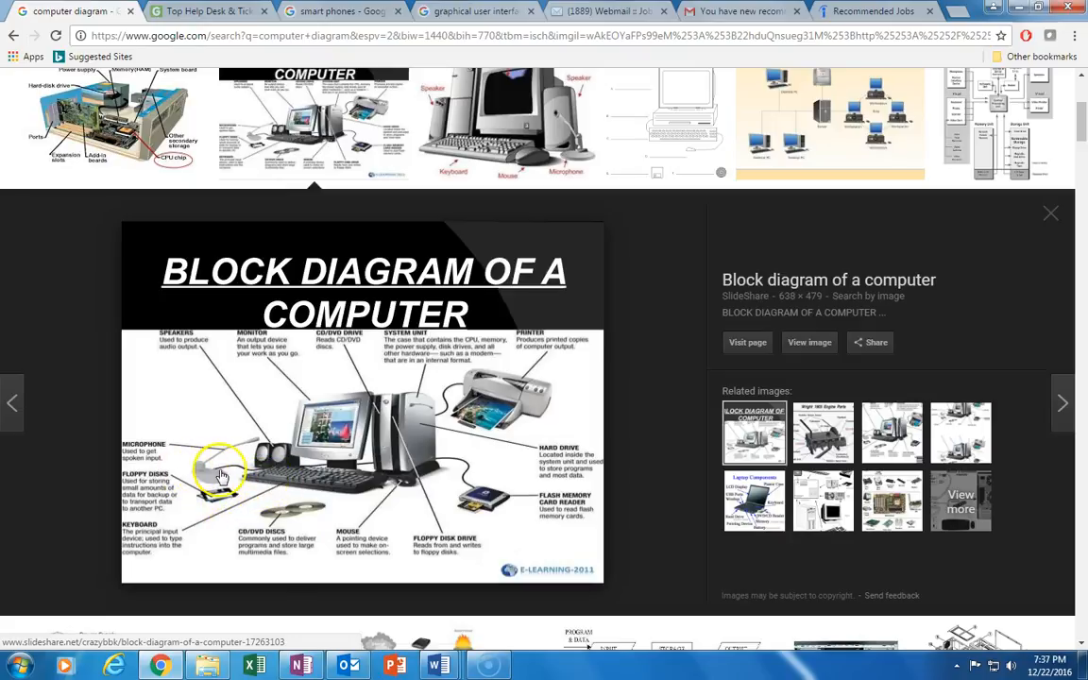
{"action": "mouse_move", "coordinate": [329, 450]}
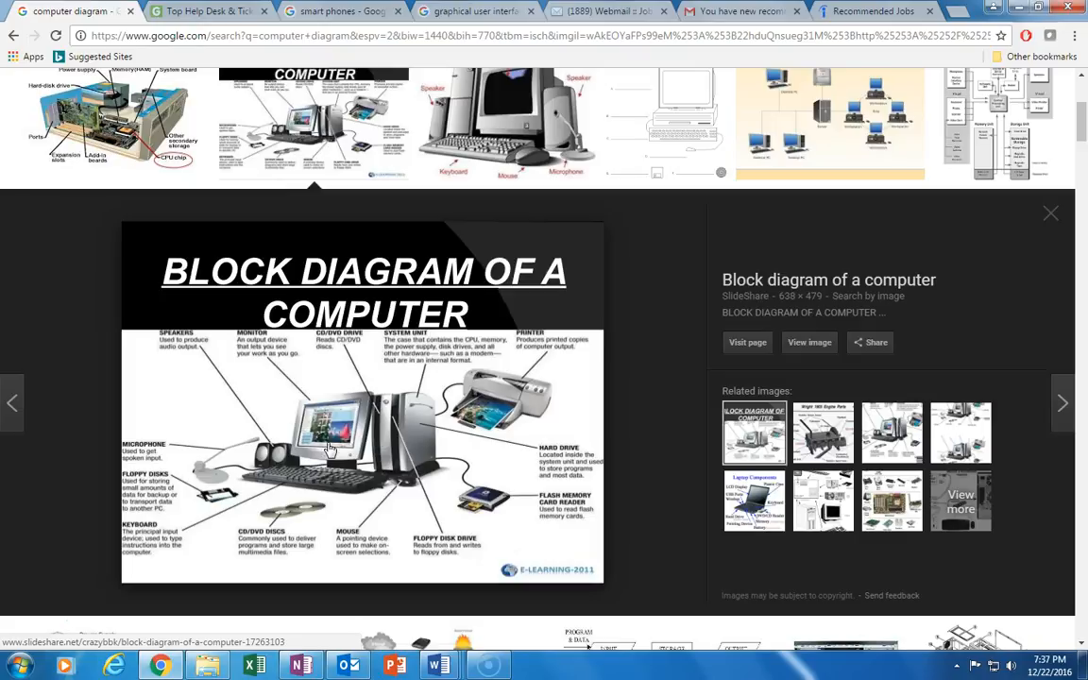
Move the preview to the introtoinfo Computer Diagram labelling system unit, monitor, keyboard and mouse.
{"action": "left_click", "coordinate": [336, 444]}
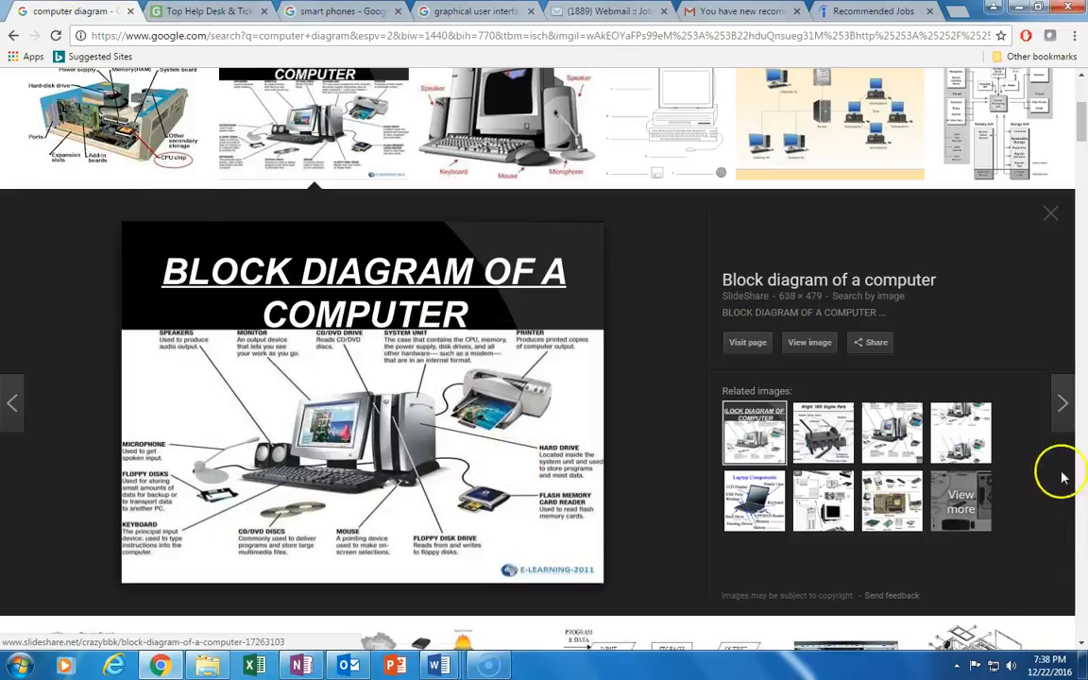
{"action": "left_click", "coordinate": [1061, 404]}
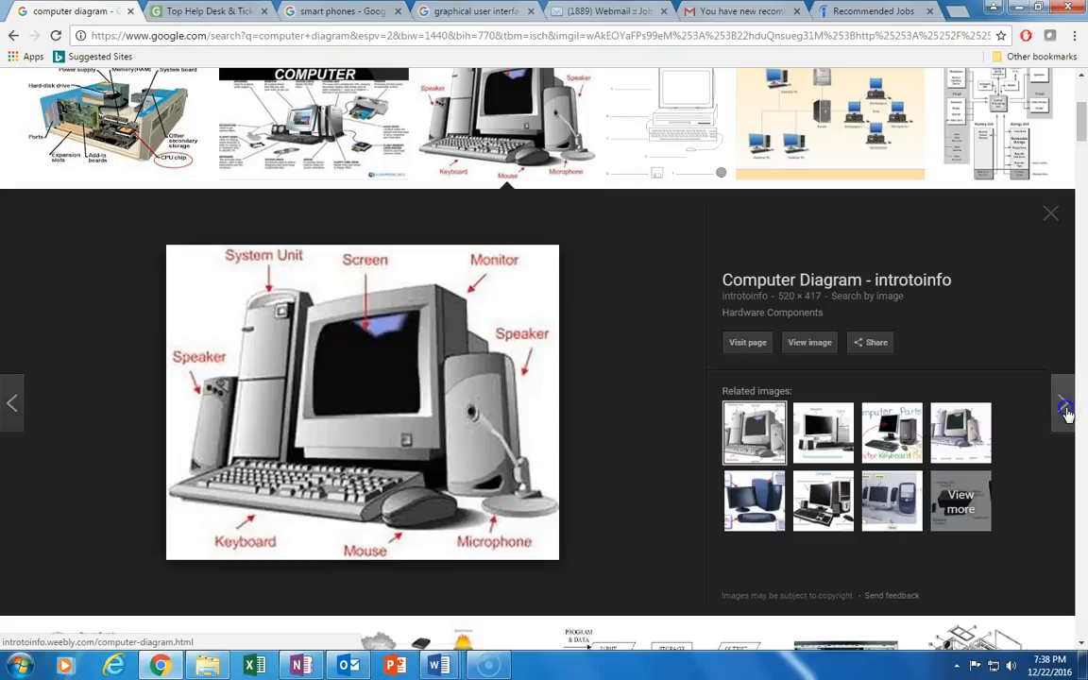
Enlarge the ConceptDraw Network Diagram Sample and dismiss the Windows colour scheme warning.
{"action": "left_click", "coordinate": [1063, 403]}
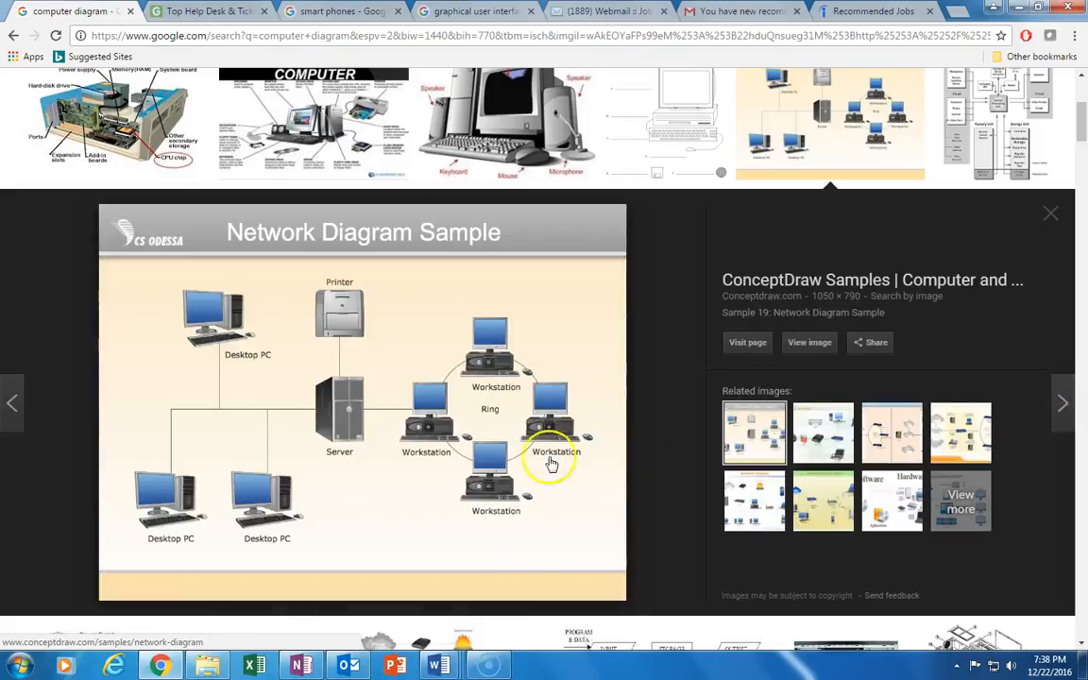
{"action": "mouse_move", "coordinate": [484, 427]}
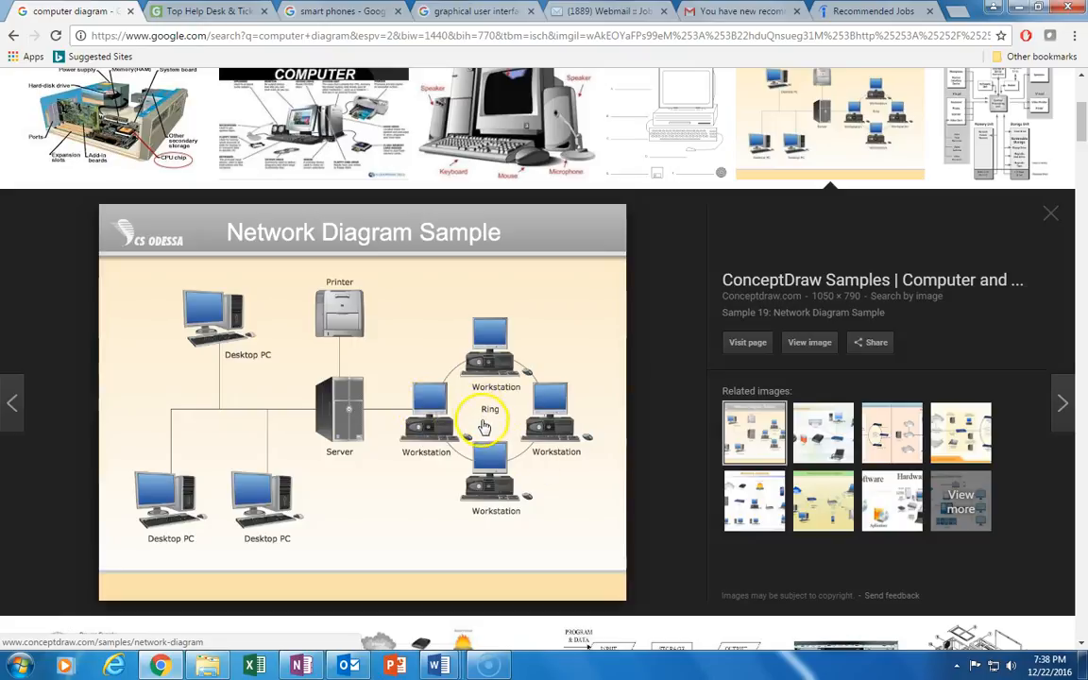
{"action": "mouse_move", "coordinate": [378, 412]}
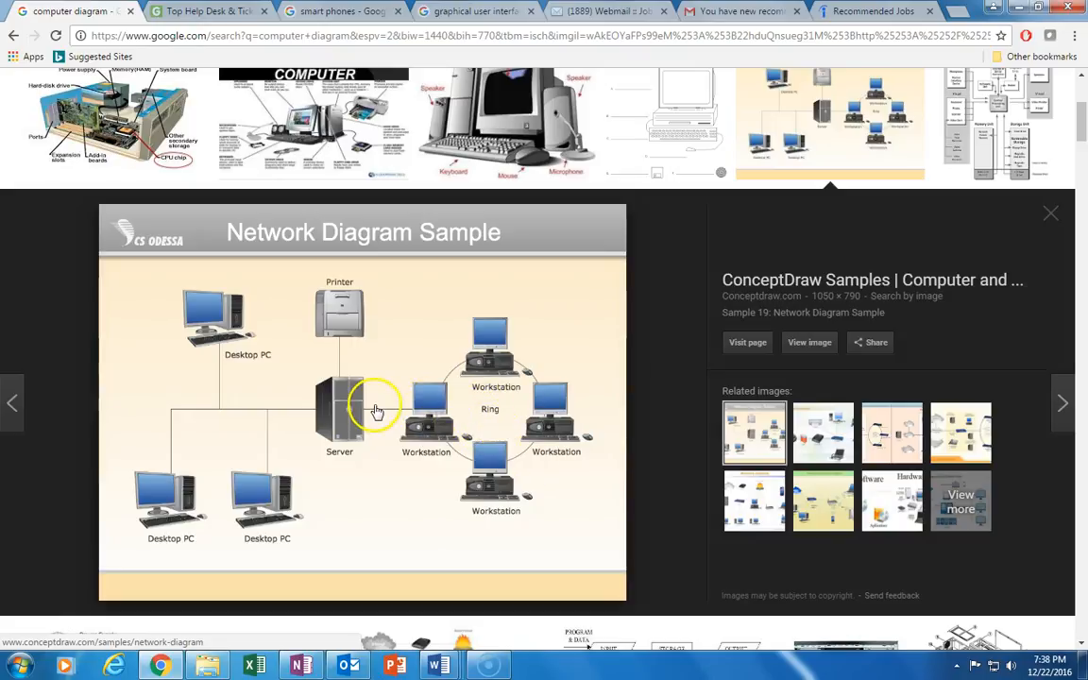
{"action": "mouse_move", "coordinate": [355, 314]}
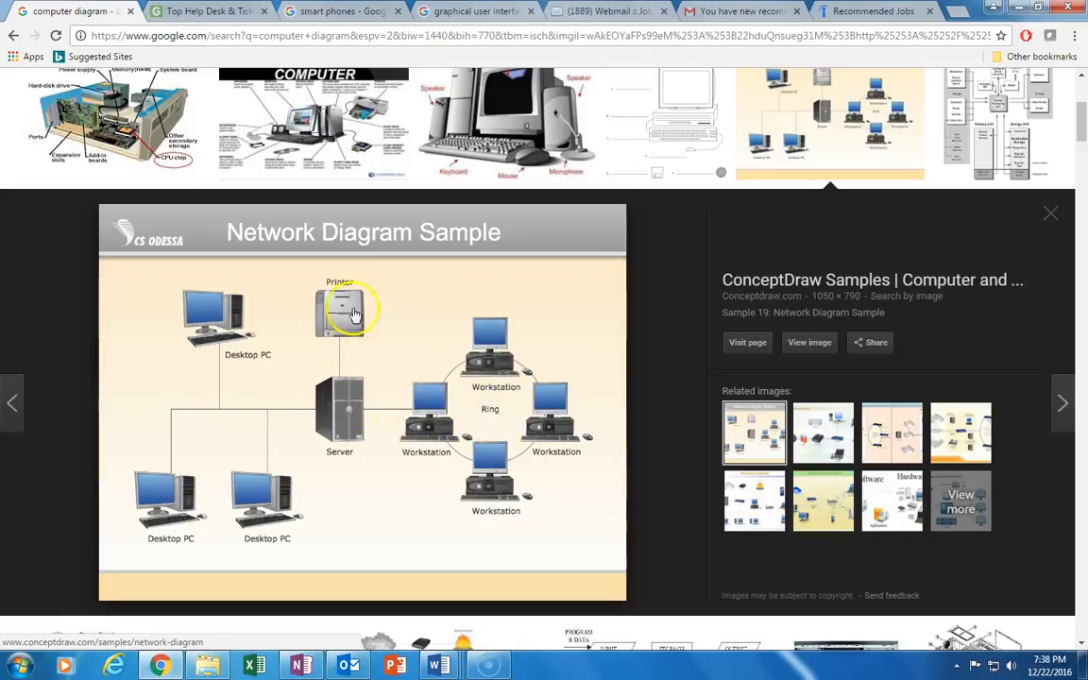
{"action": "mouse_move", "coordinate": [370, 353]}
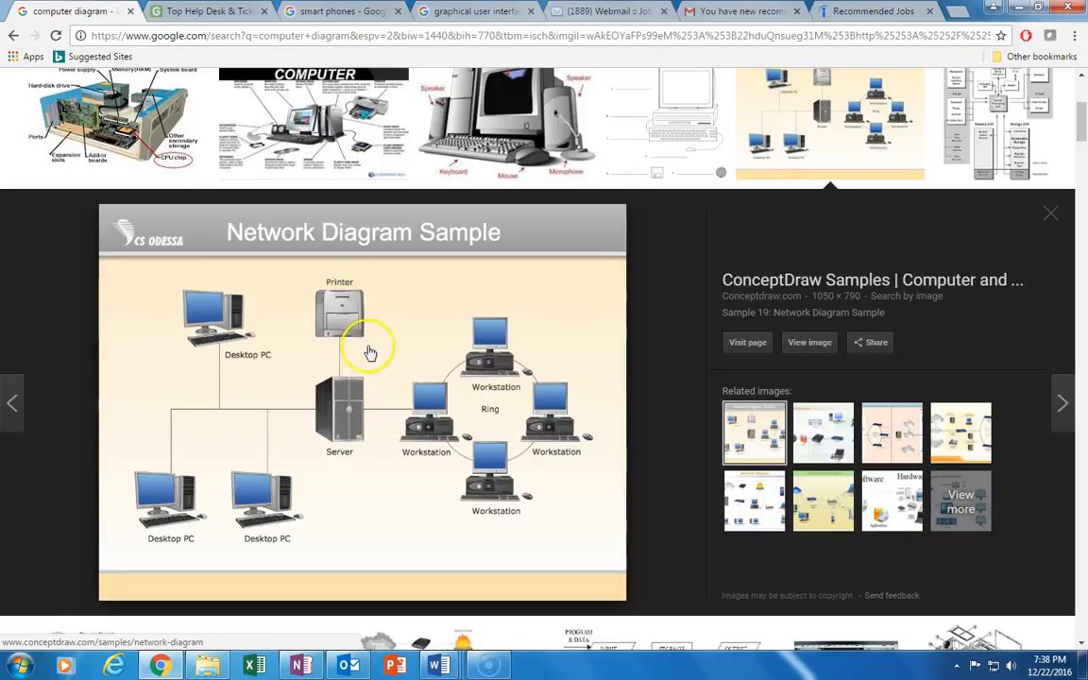
{"action": "mouse_move", "coordinate": [365, 347]}
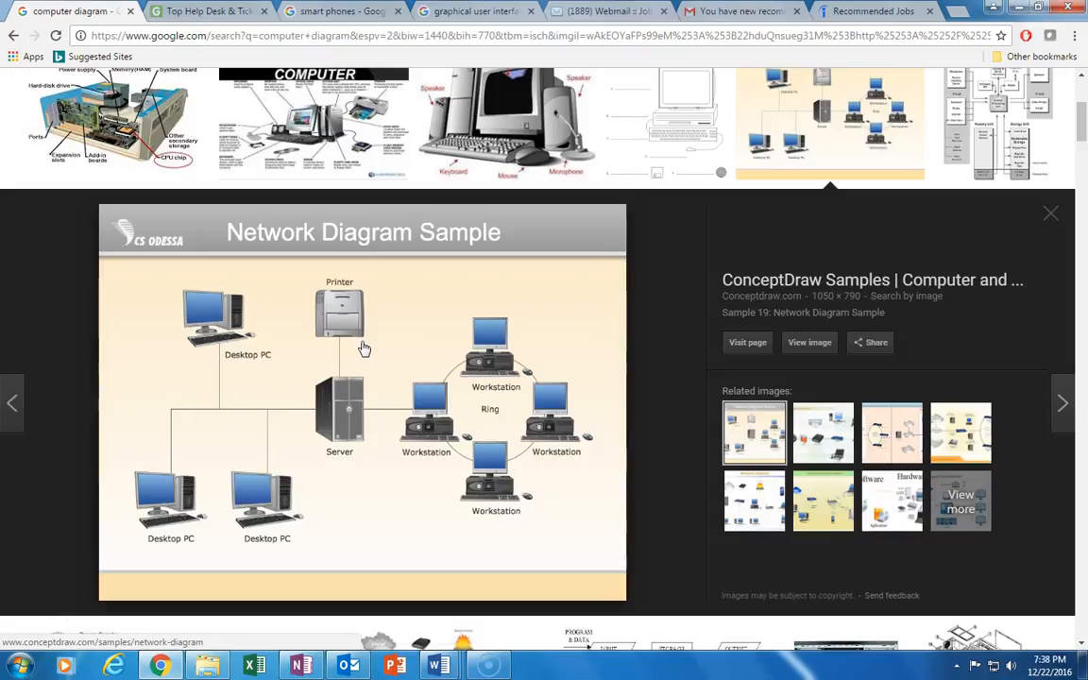
{"action": "mouse_move", "coordinate": [445, 90]}
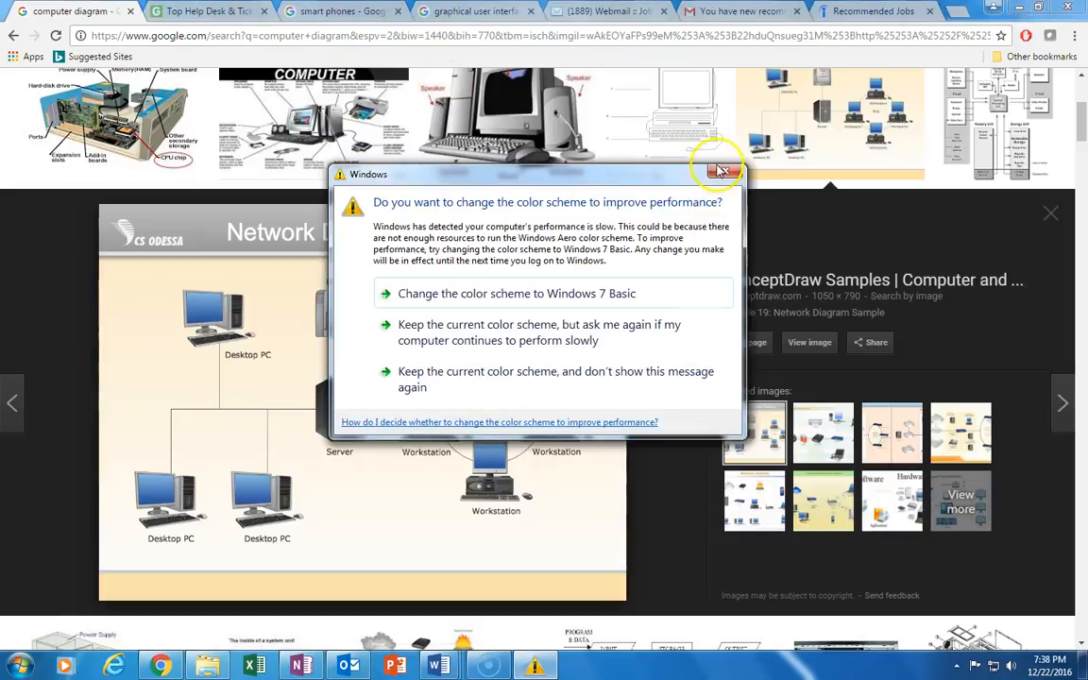
{"action": "left_click", "coordinate": [718, 170]}
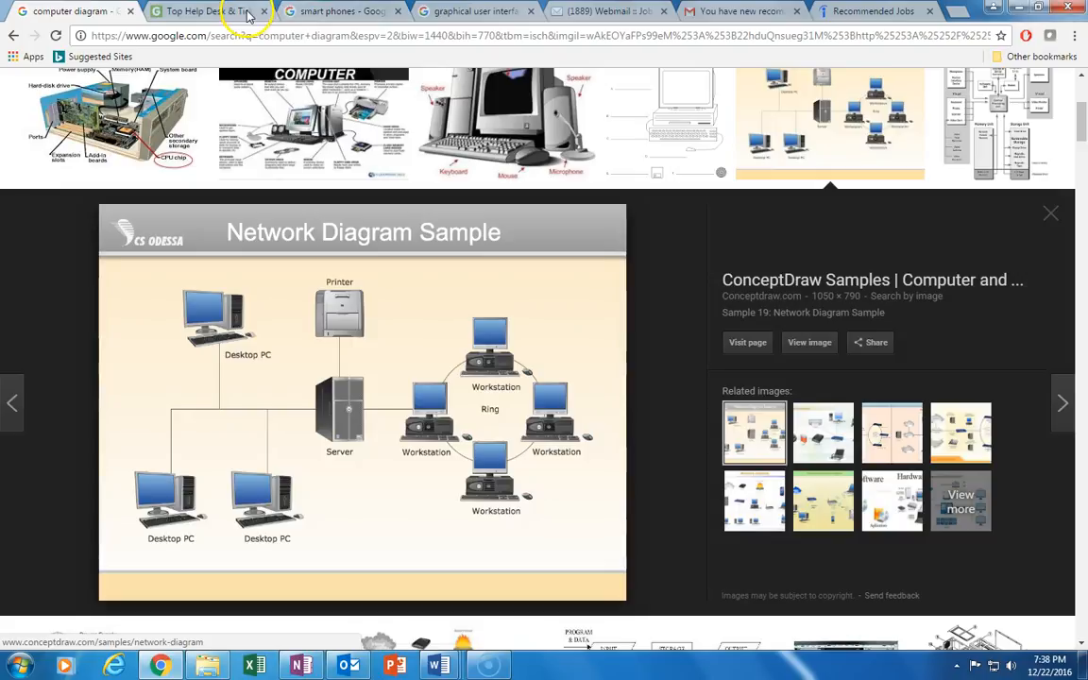
Show the GetApp Top Help Desk & Ticketing listings, then return to the graphical user interface results.
{"action": "left_click", "coordinate": [189, 11]}
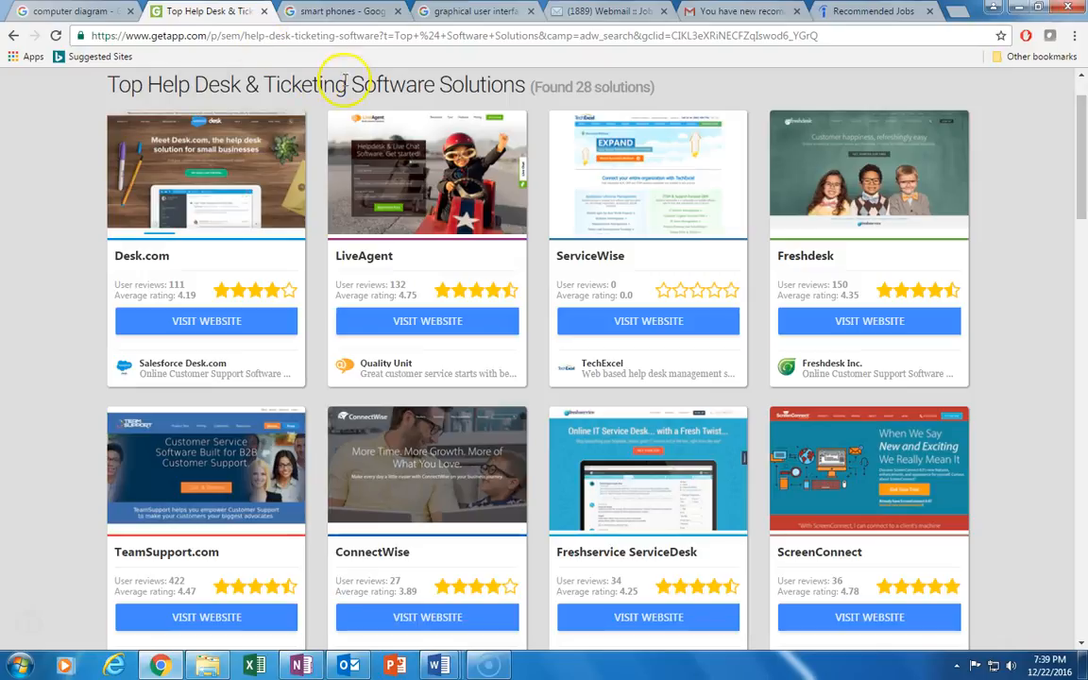
{"action": "mouse_move", "coordinate": [634, 106]}
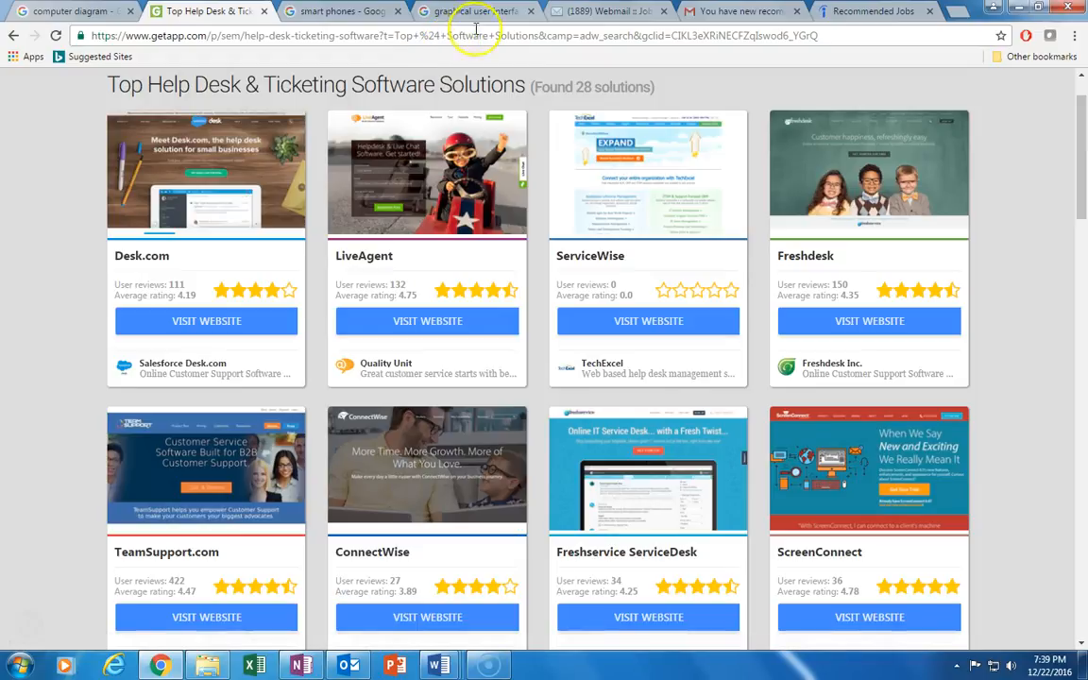
{"action": "left_click", "coordinate": [472, 11]}
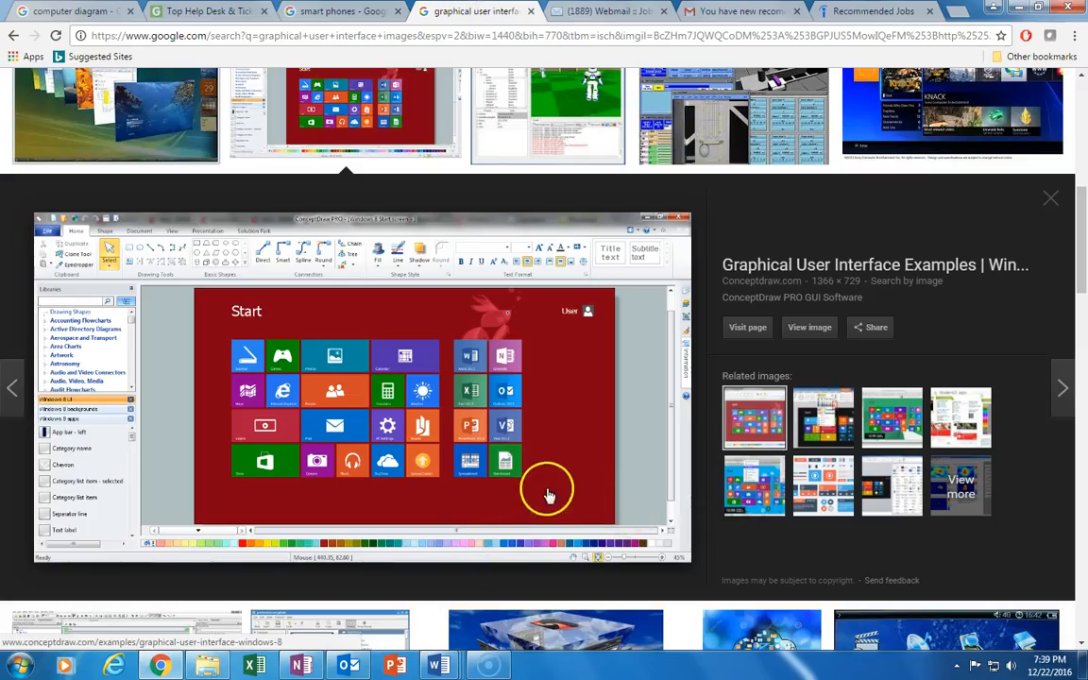
{"action": "mouse_move", "coordinate": [457, 455]}
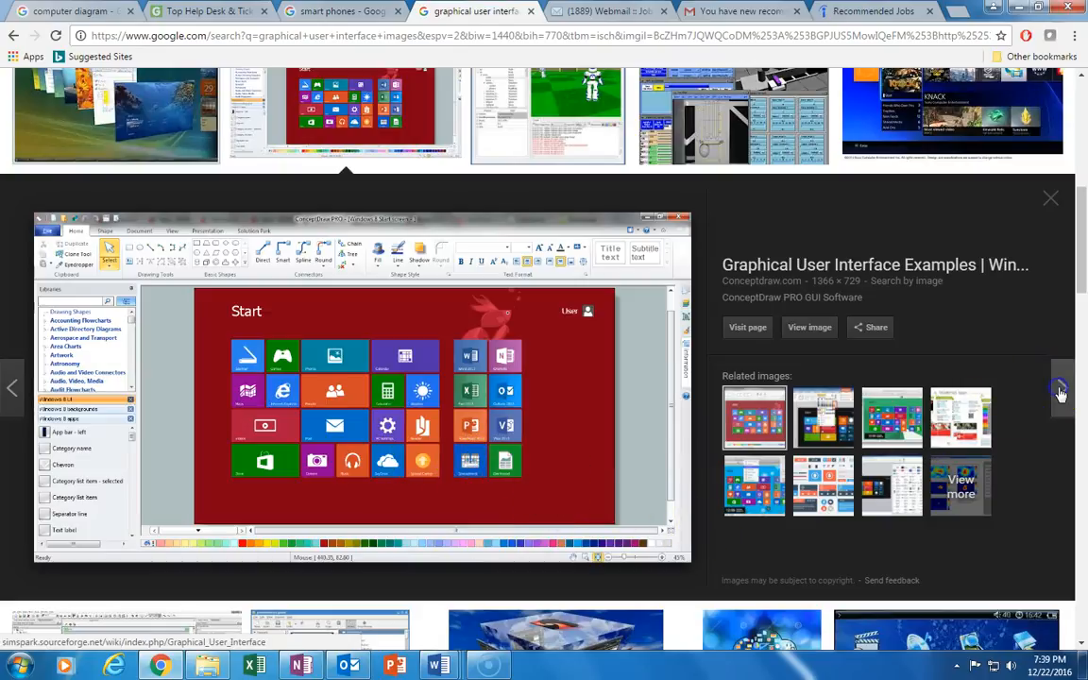
Page through the GUI previews past the PS4, YACS and 3D cube examples to the app-icons cloud illustration.
{"action": "left_click", "coordinate": [1062, 387]}
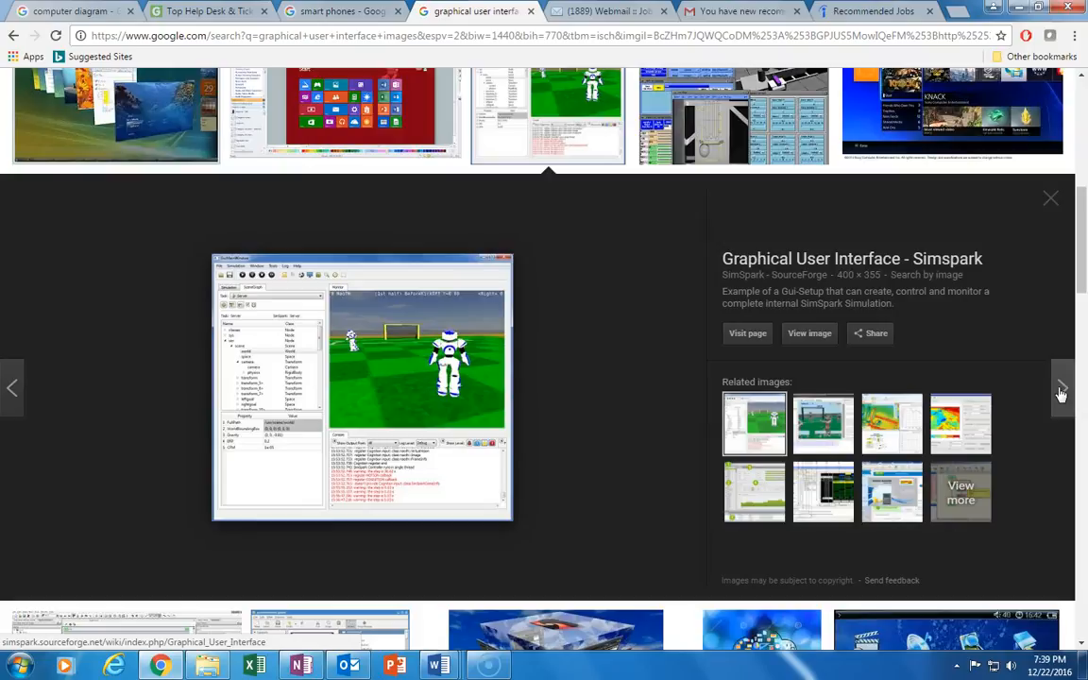
{"action": "left_click", "coordinate": [1062, 389]}
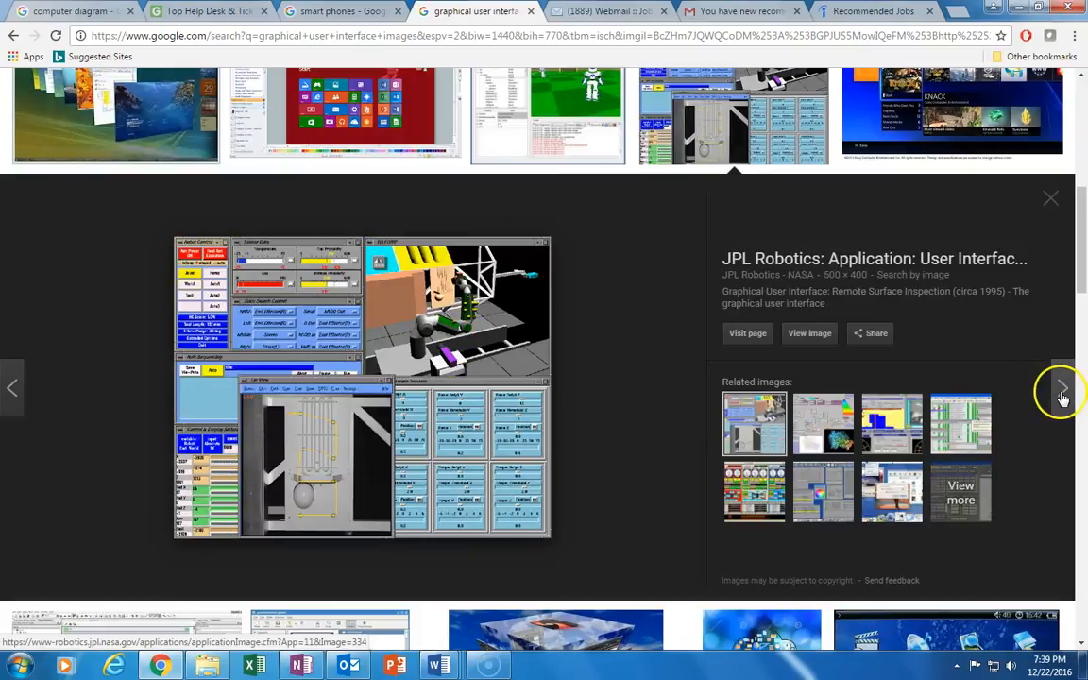
{"action": "left_click", "coordinate": [1062, 391]}
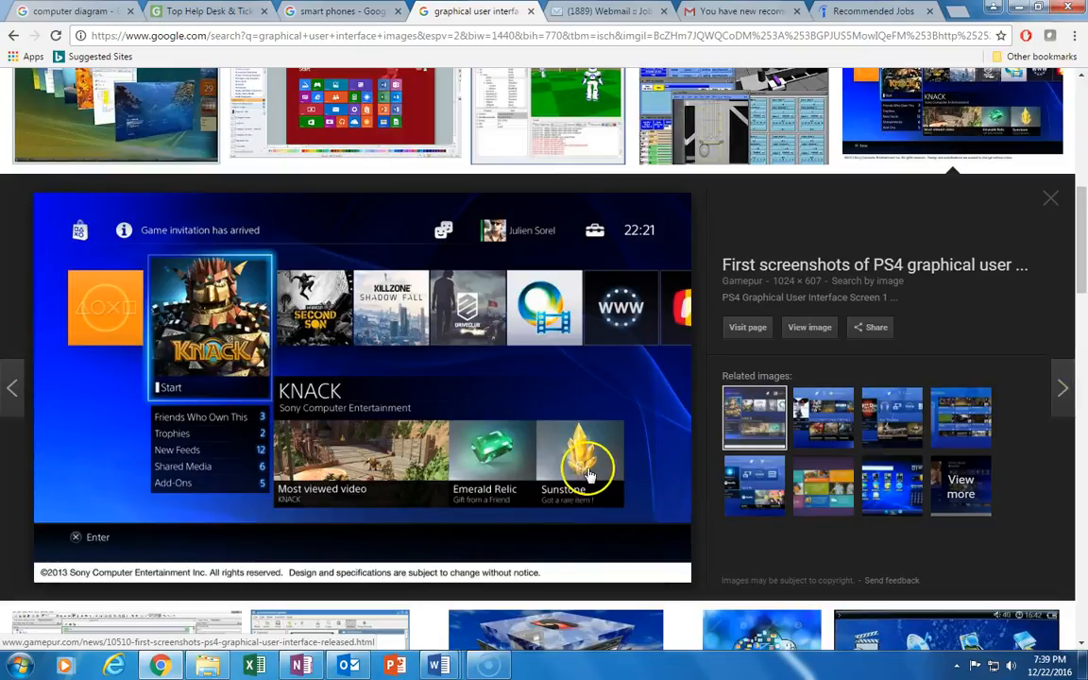
{"action": "mouse_move", "coordinate": [506, 366]}
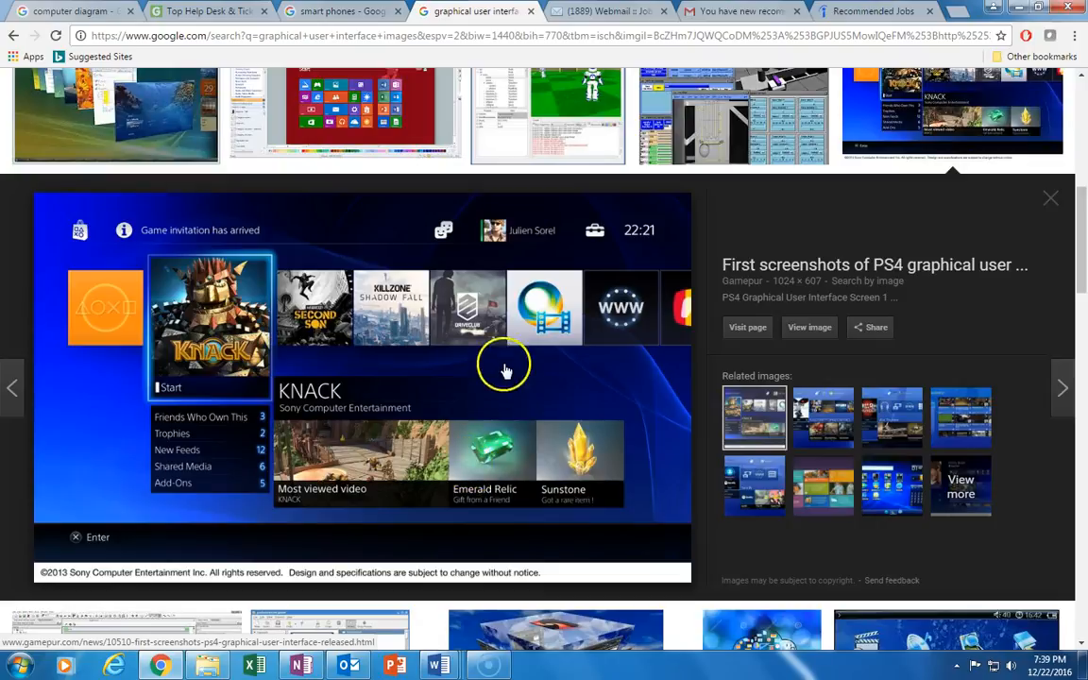
{"action": "mouse_move", "coordinate": [489, 331]}
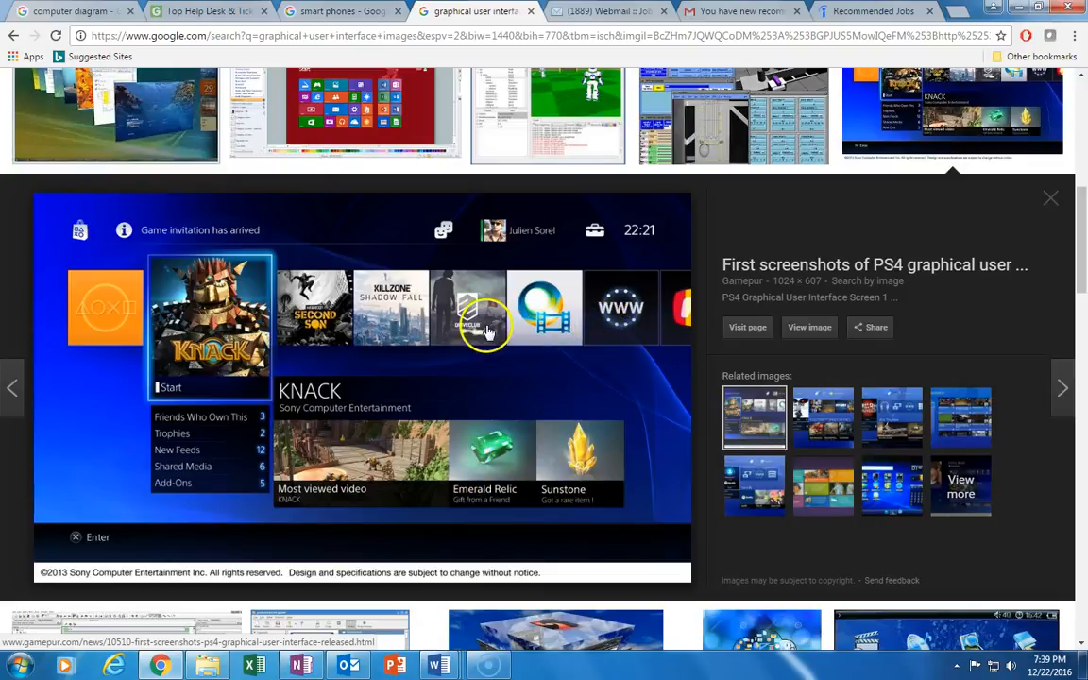
{"action": "left_click", "coordinate": [1061, 387]}
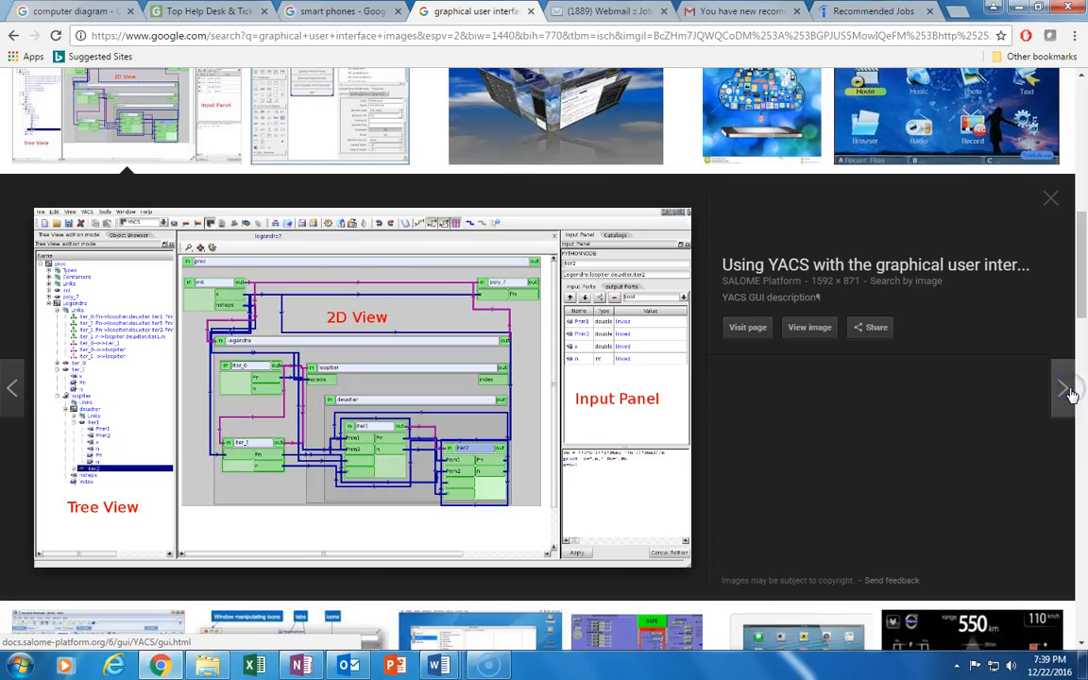
{"action": "left_click", "coordinate": [1065, 387]}
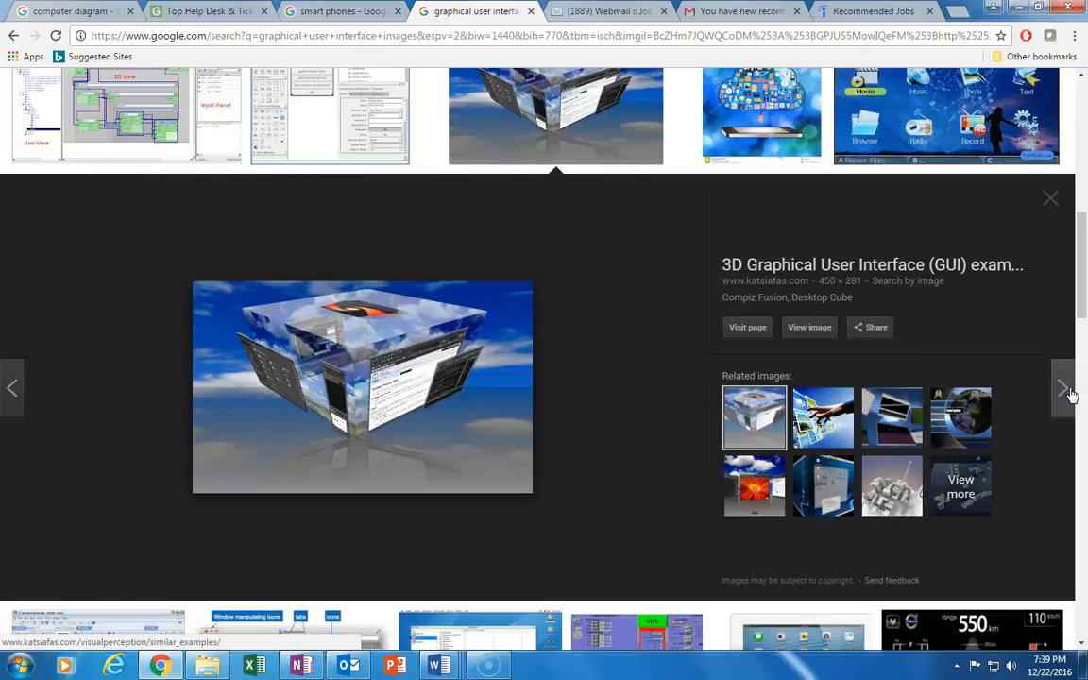
{"action": "left_click", "coordinate": [1062, 387]}
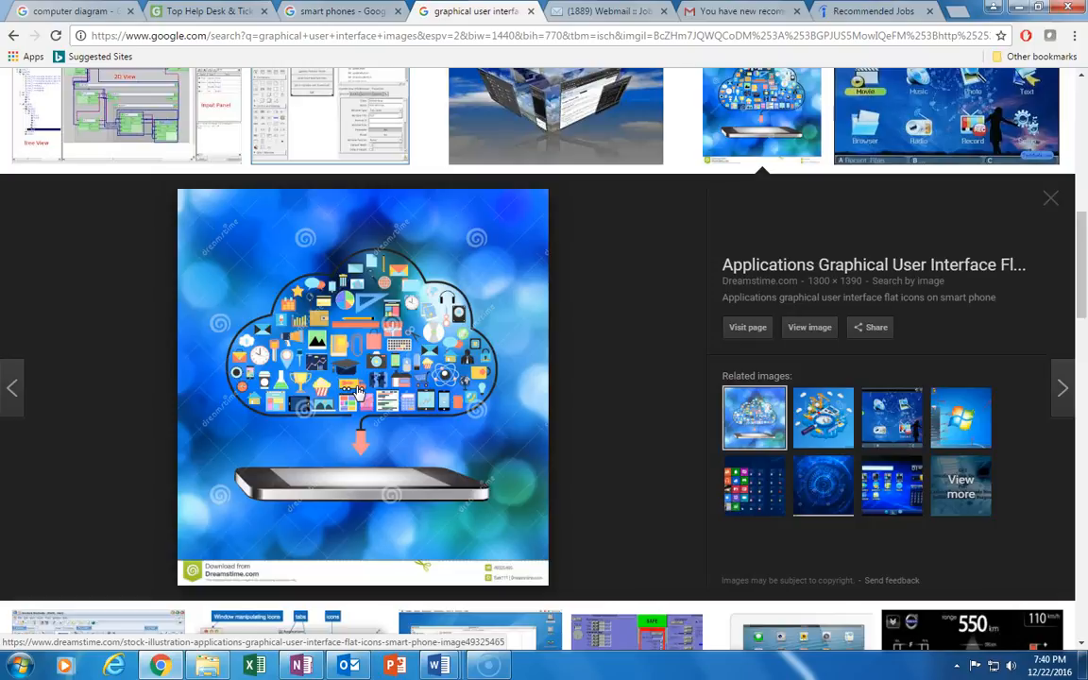
Bring up the browser context menu over the app-icons cloud preview and choose an option.
{"action": "right_click", "coordinate": [615, 357]}
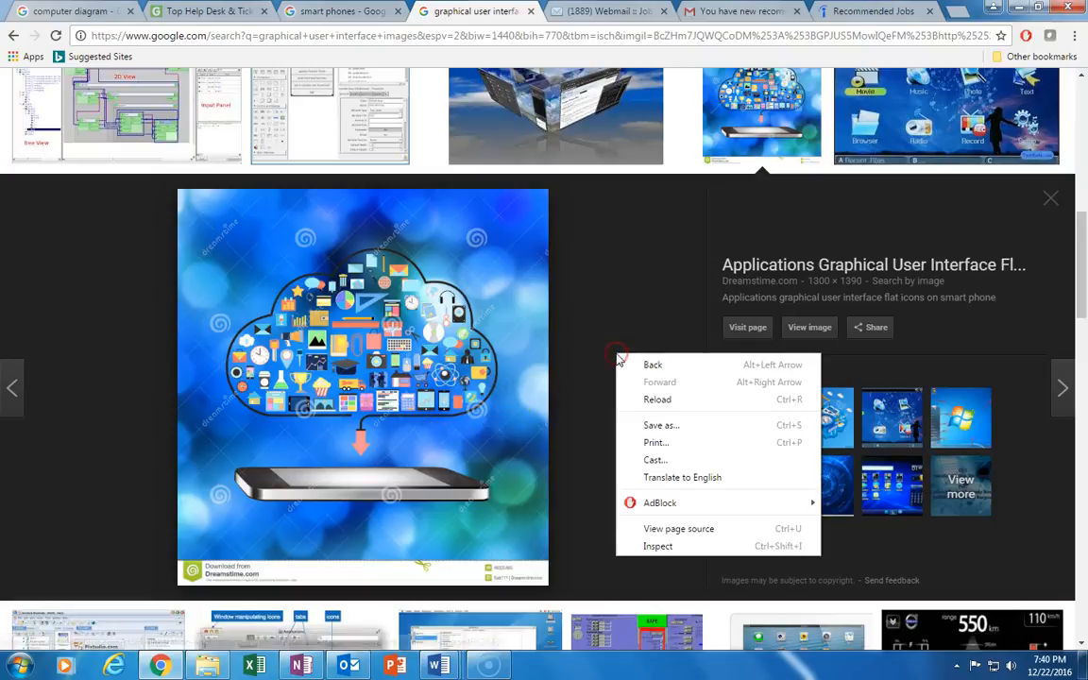
{"action": "mouse_move", "coordinate": [642, 476]}
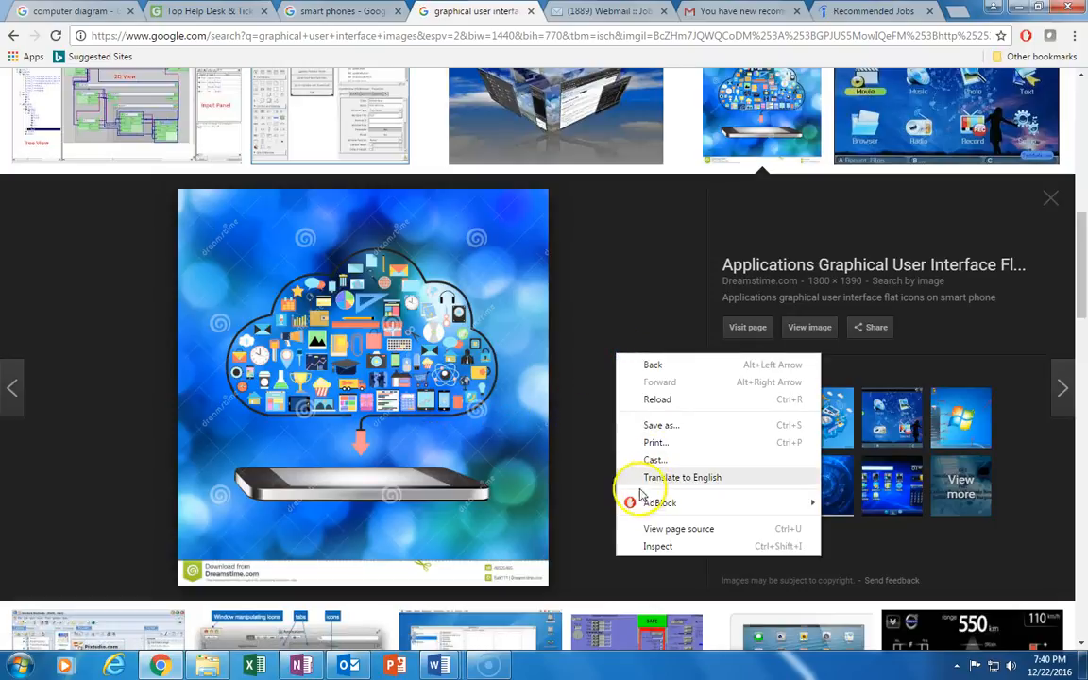
{"action": "left_click", "coordinate": [665, 533]}
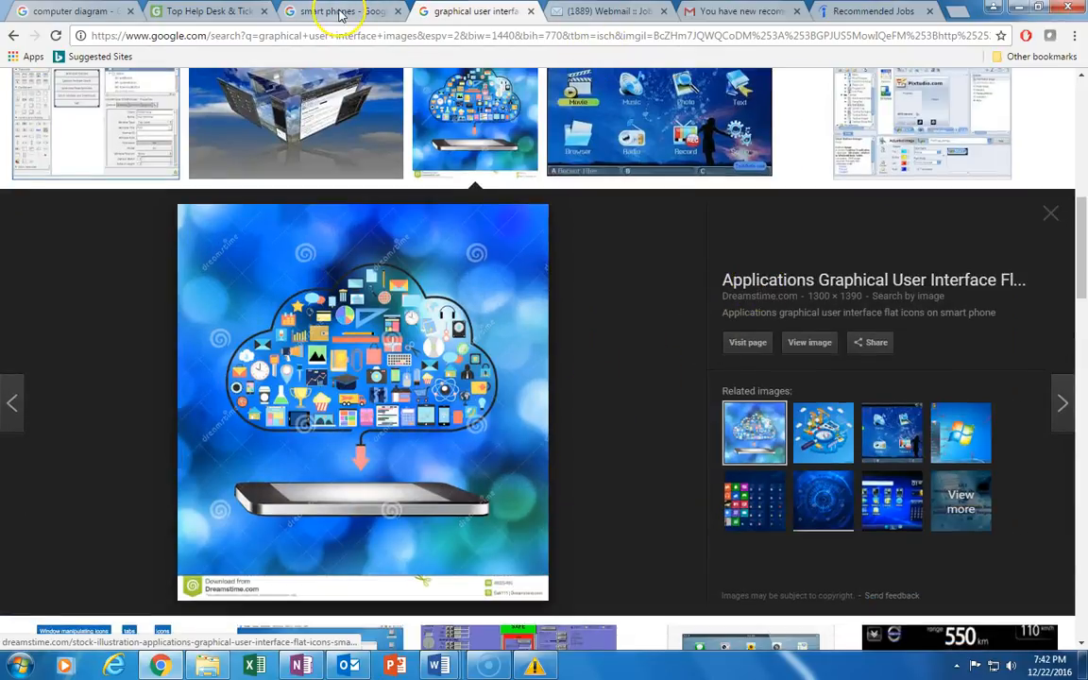
{"action": "mouse_move", "coordinate": [340, 11]}
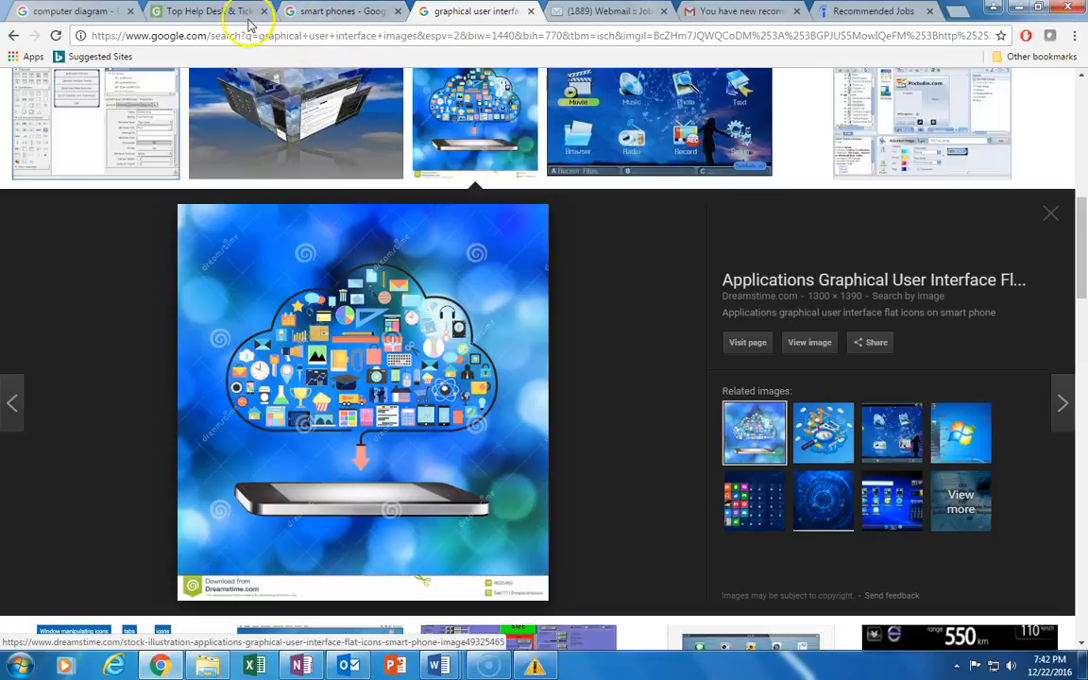
Return to the GetApp help desk listings and bring up the page context menu.
{"action": "left_click", "coordinate": [198, 12]}
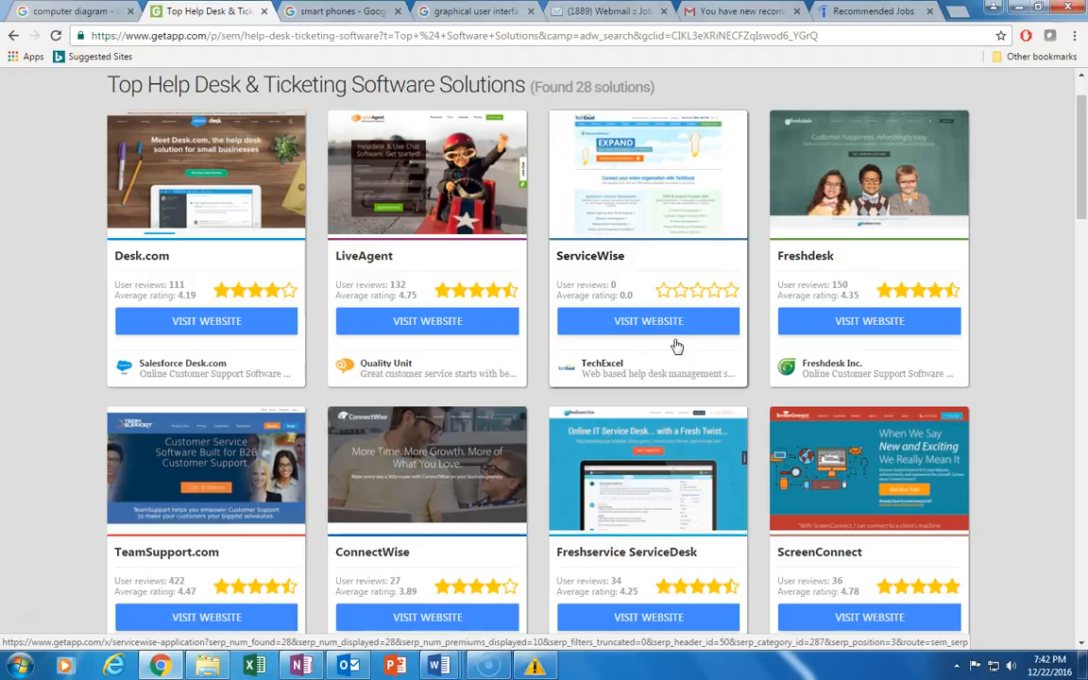
{"action": "mouse_move", "coordinate": [720, 336]}
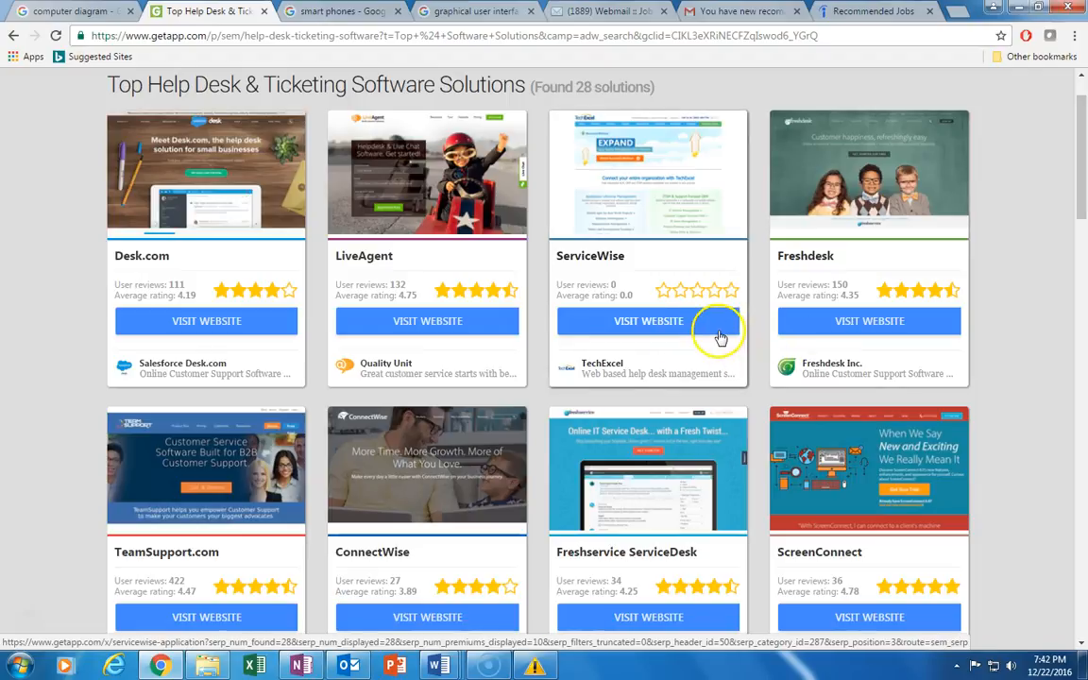
{"action": "right_click", "coordinate": [978, 419]}
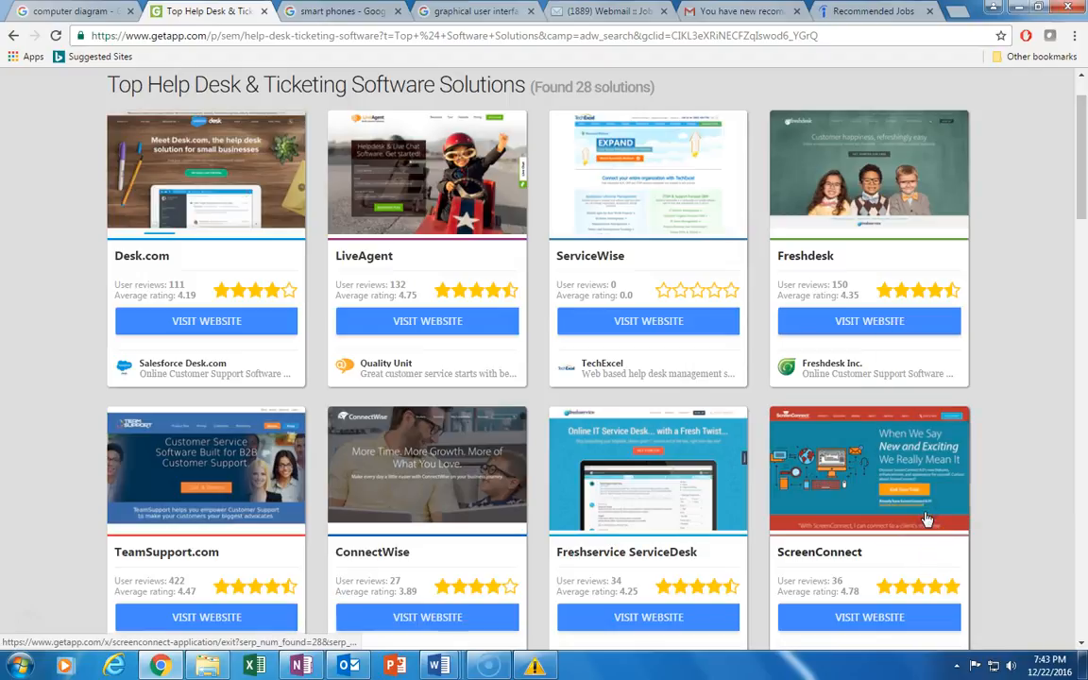
Show the GetApp page's HTML and body styles in DevTools beside the listings (F12).
{"action": "key", "text": "F12"}
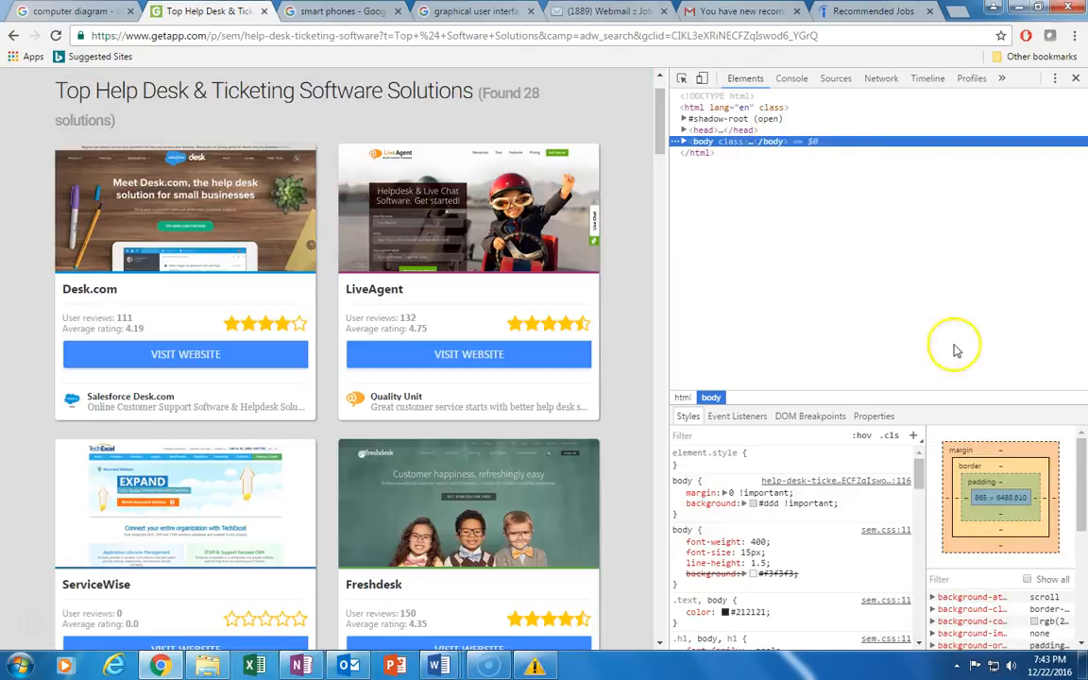
{"action": "mouse_move", "coordinate": [665, 174]}
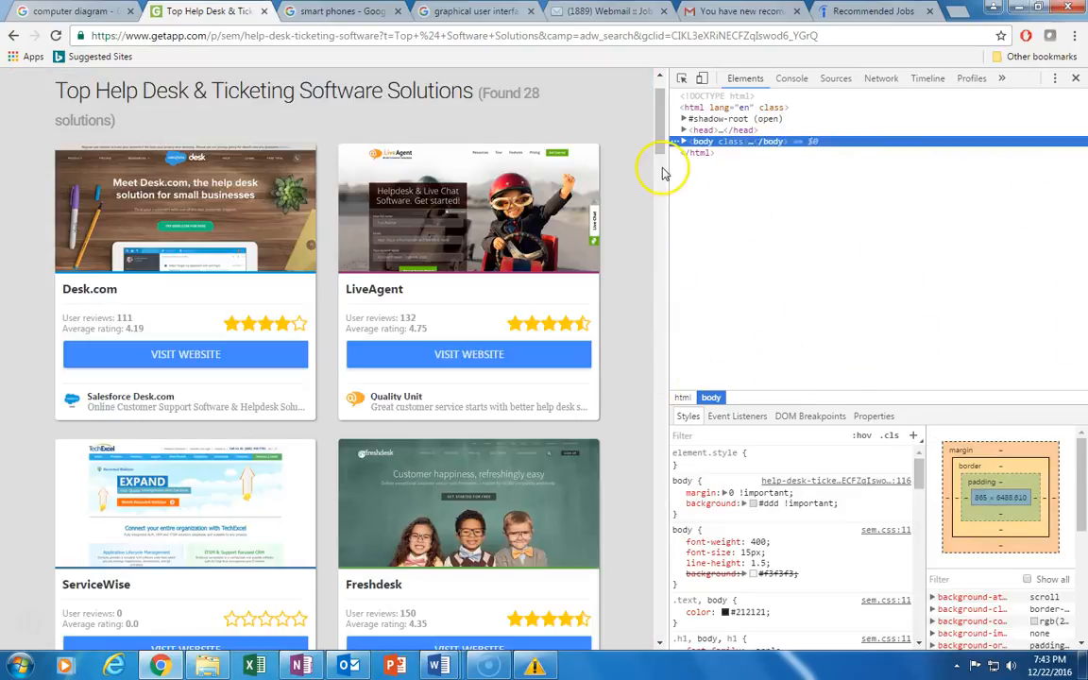
{"action": "scroll", "scroll_direction": "down", "scroll_amount": 3}
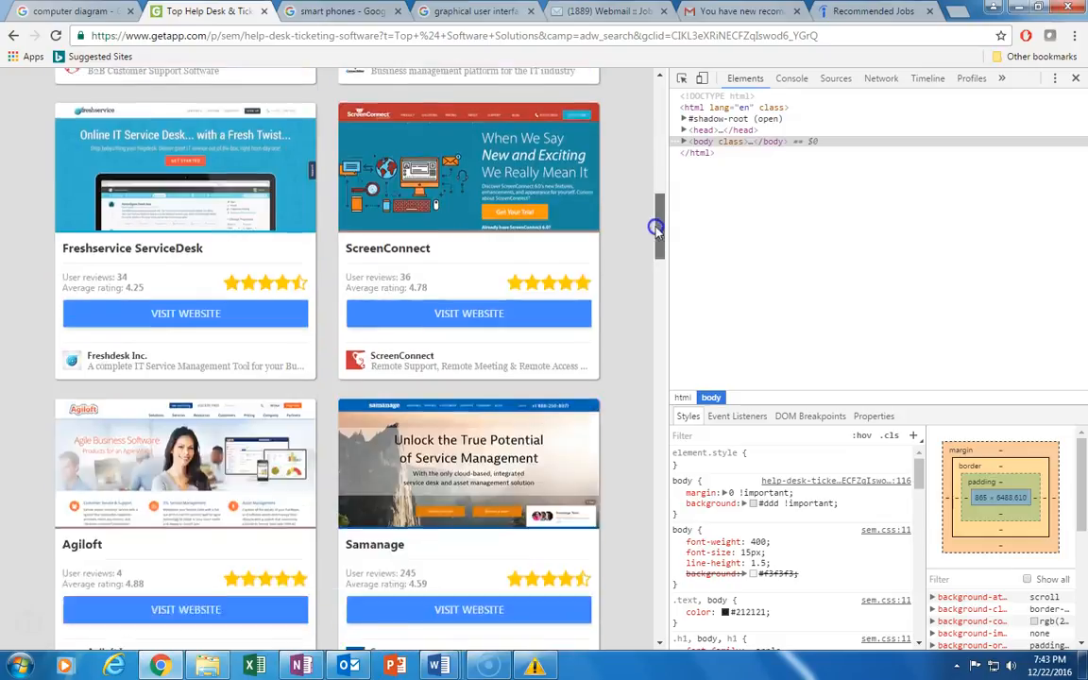
{"action": "scroll", "scroll_direction": "down", "scroll_amount": 3}
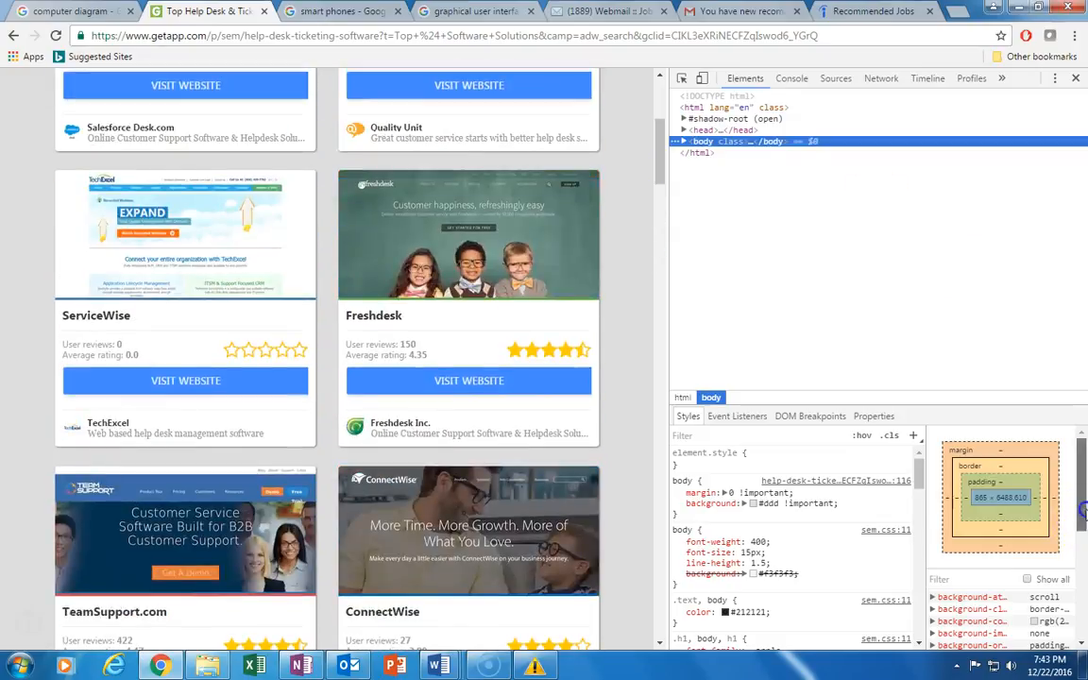